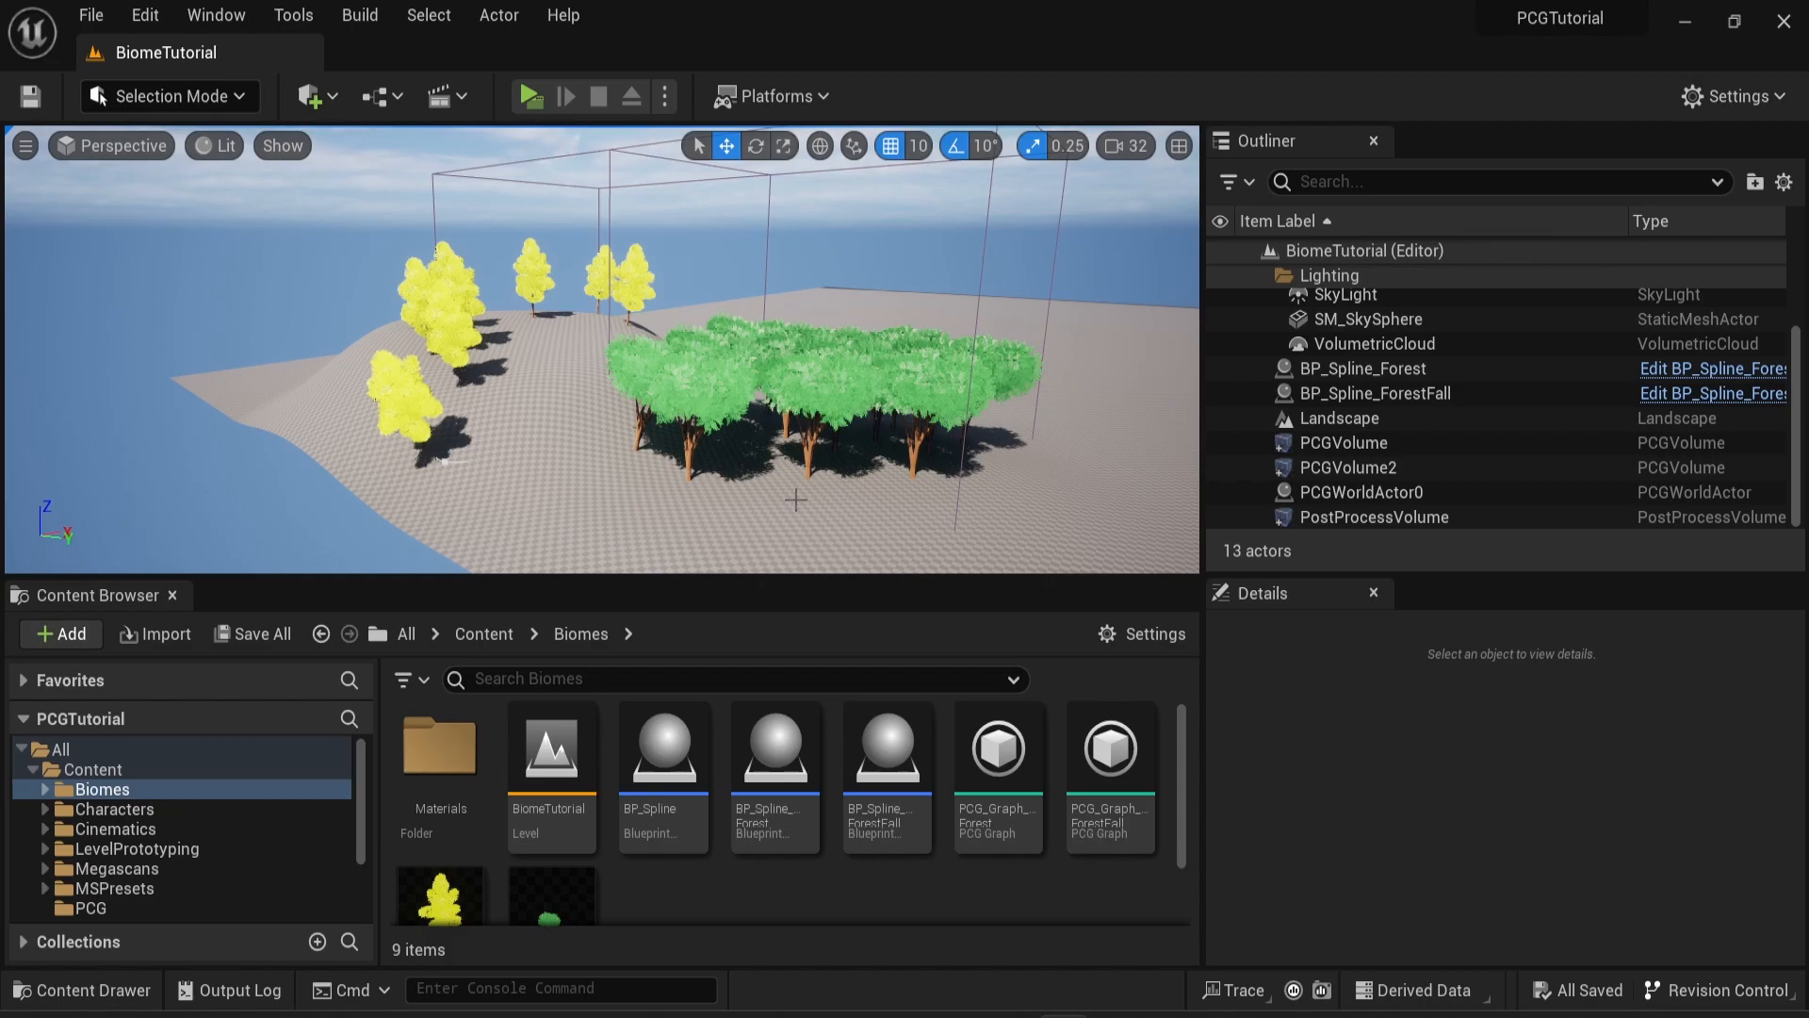
pyautogui.moveTo(1041, 888)
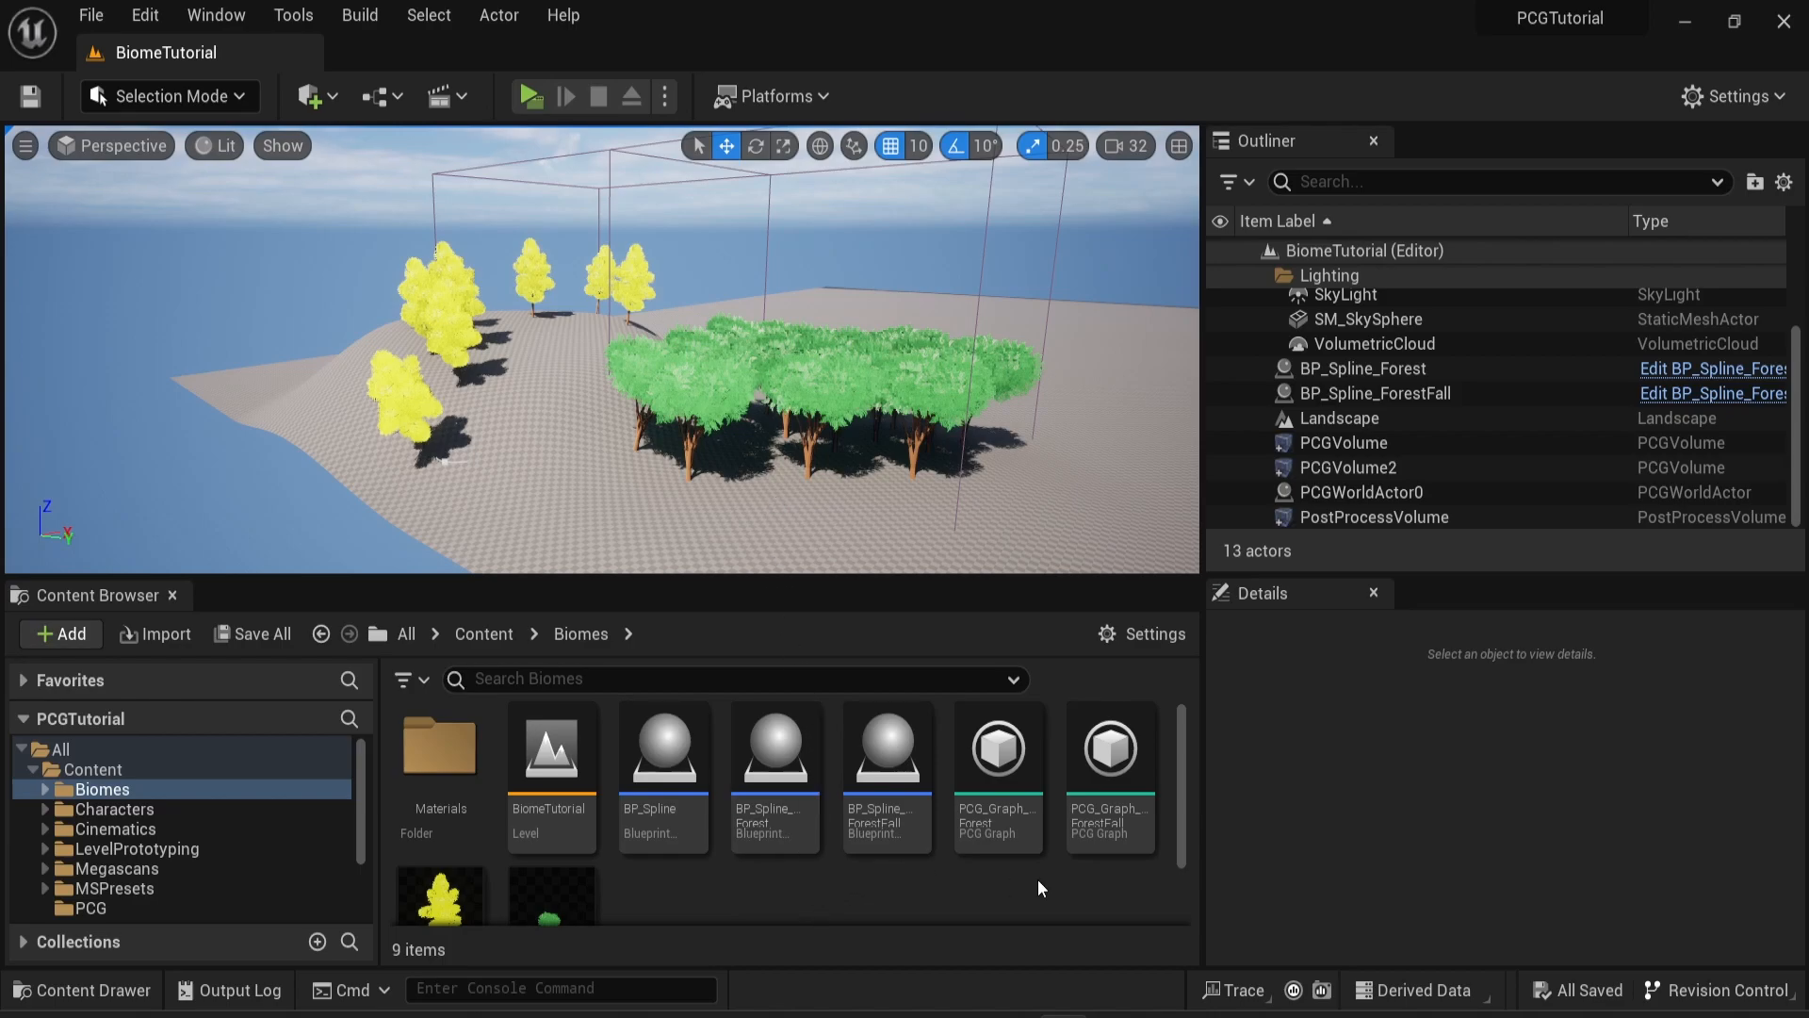
pyautogui.moveTo(999, 744)
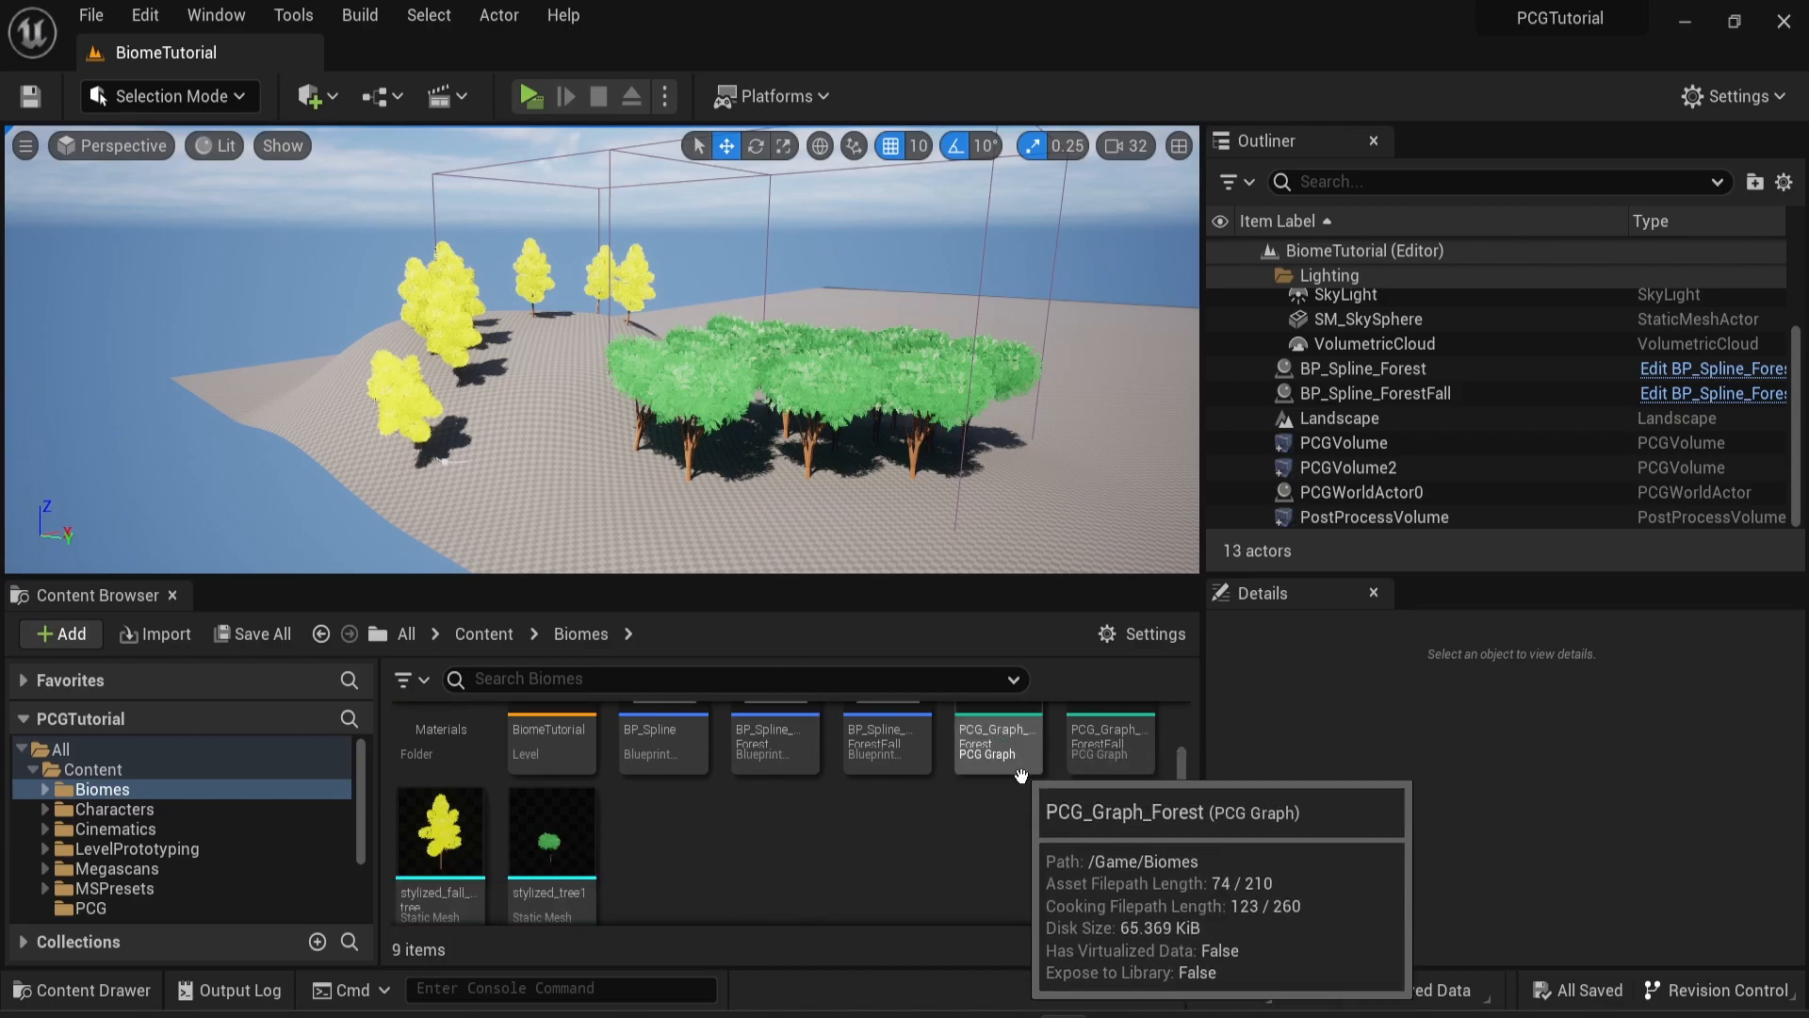
pyautogui.moveTo(1091, 750)
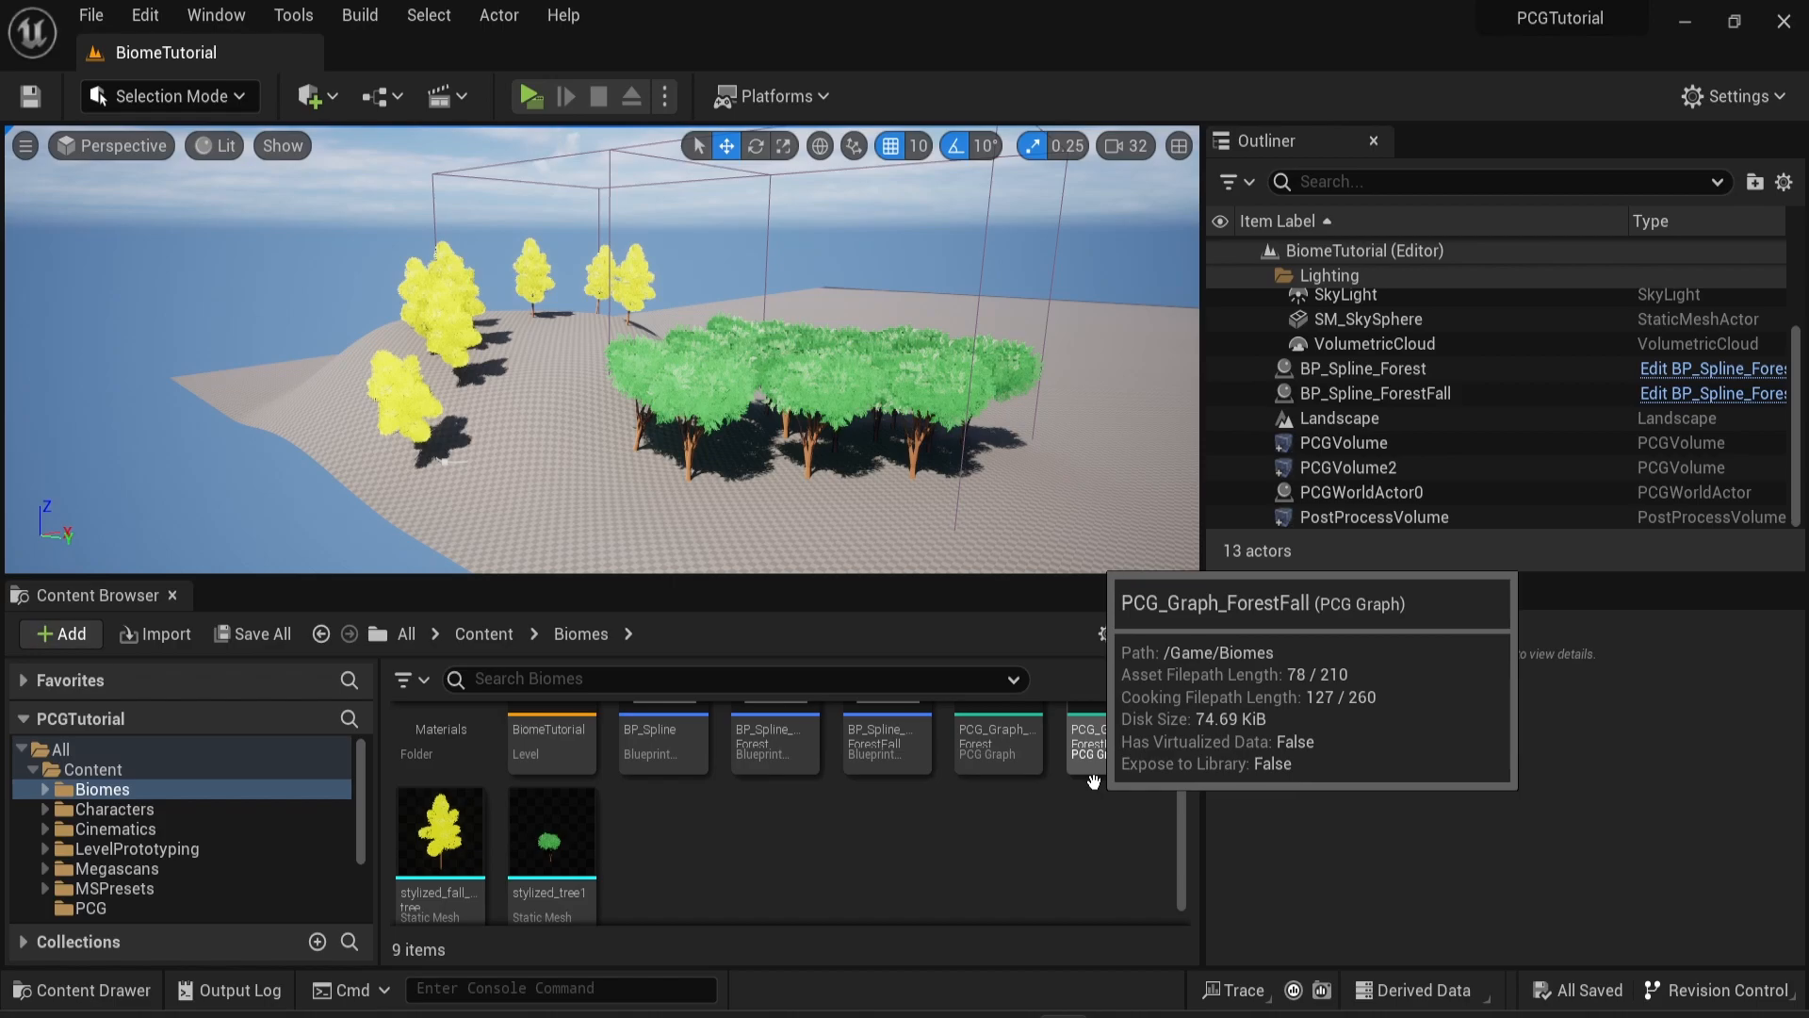
# Check which graphs the two PCG volumes use, then start creating a new asset in Biomes
pyautogui.click(1341, 441)
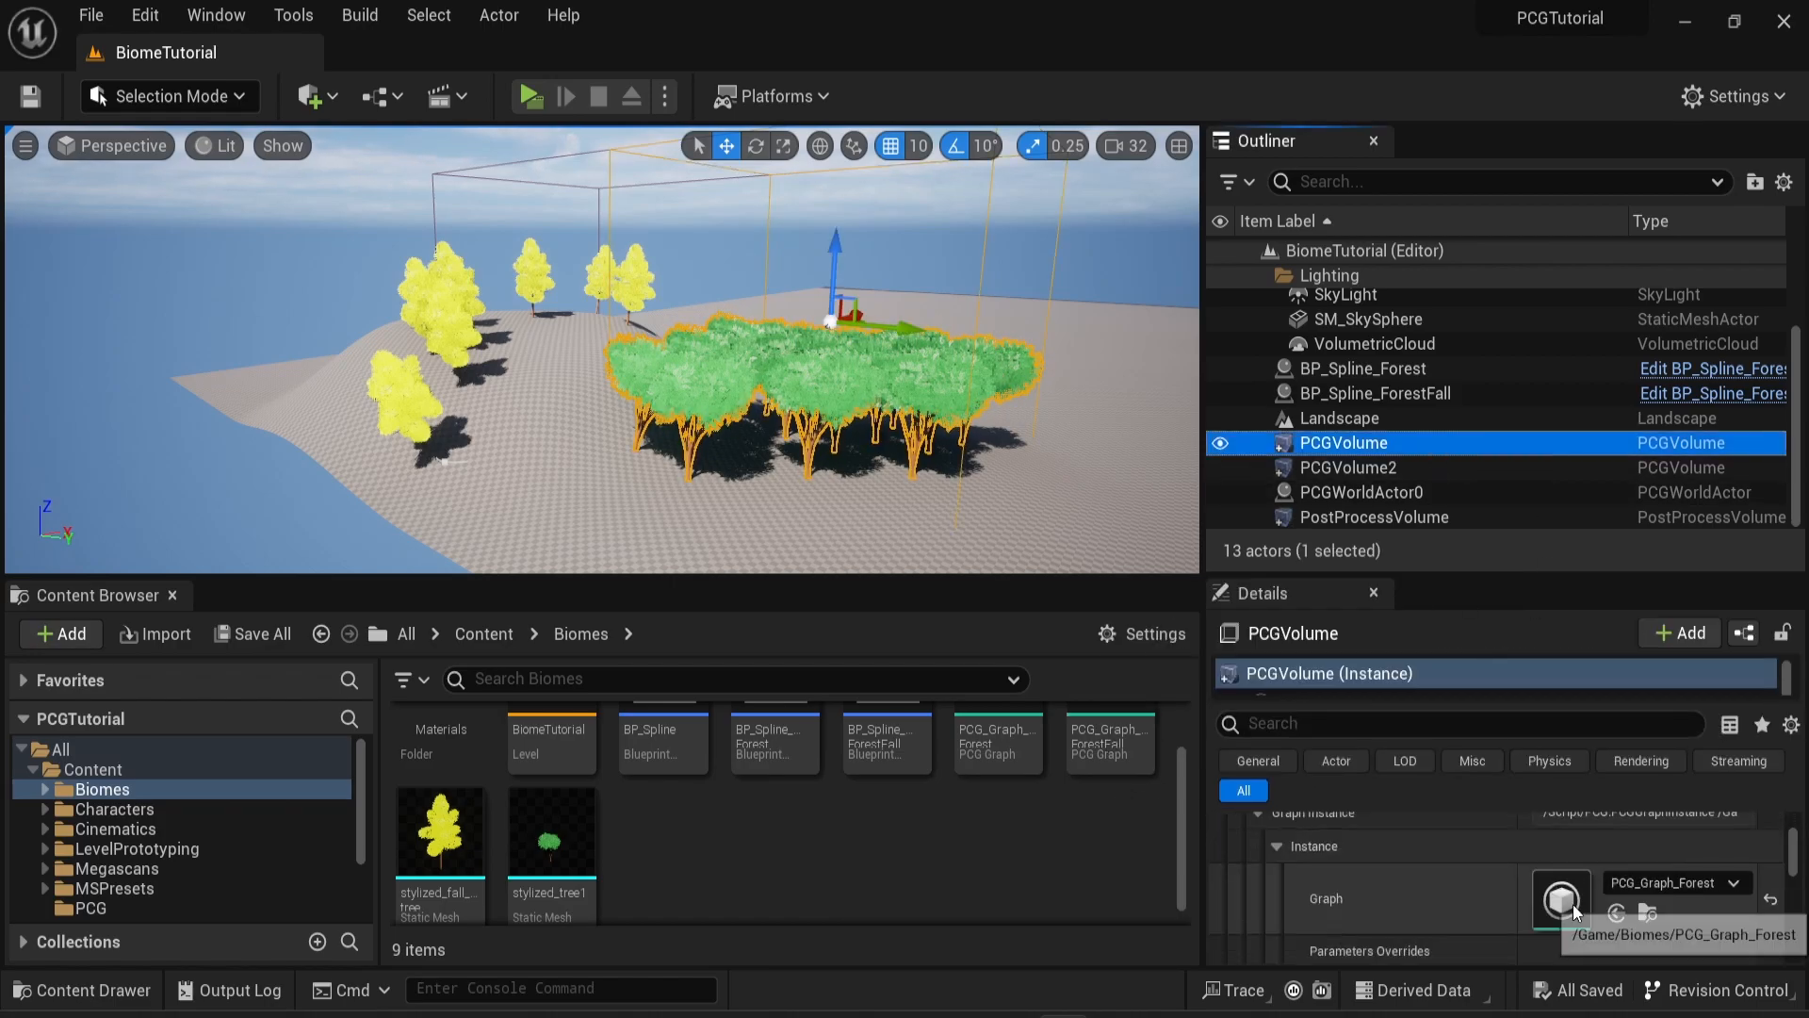
pyautogui.click(1345, 468)
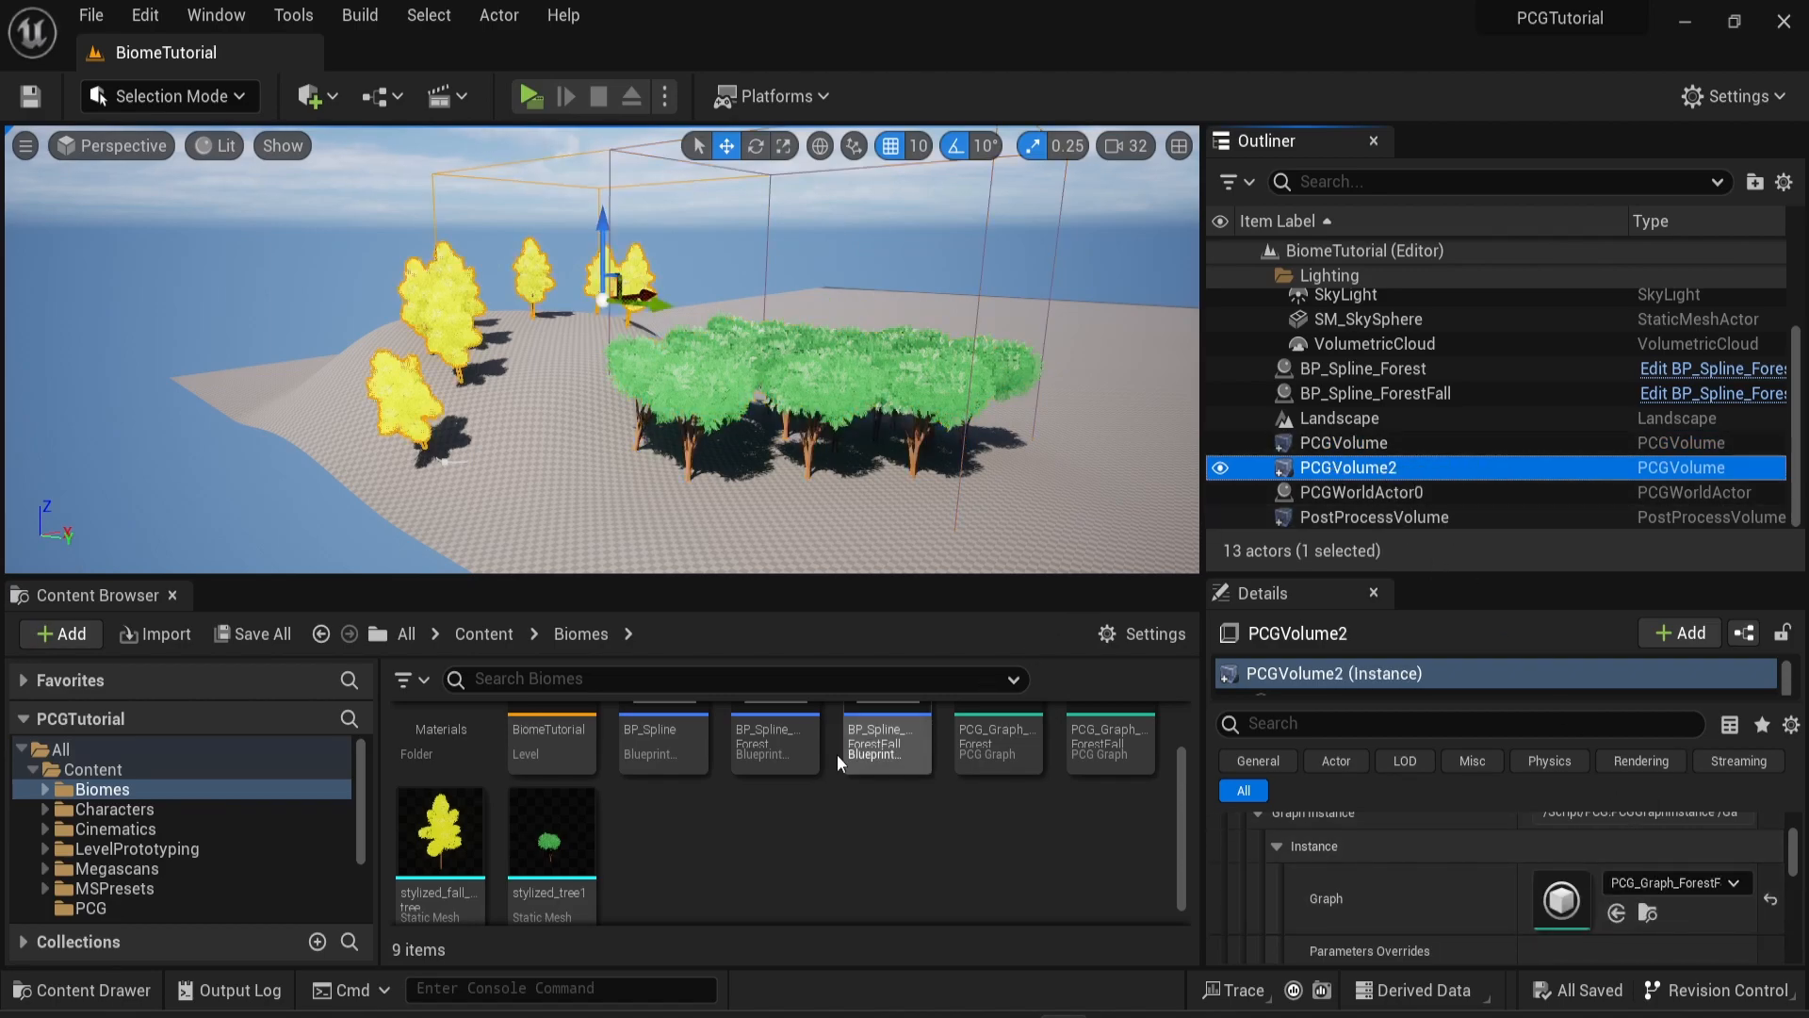
pyautogui.click(59, 634)
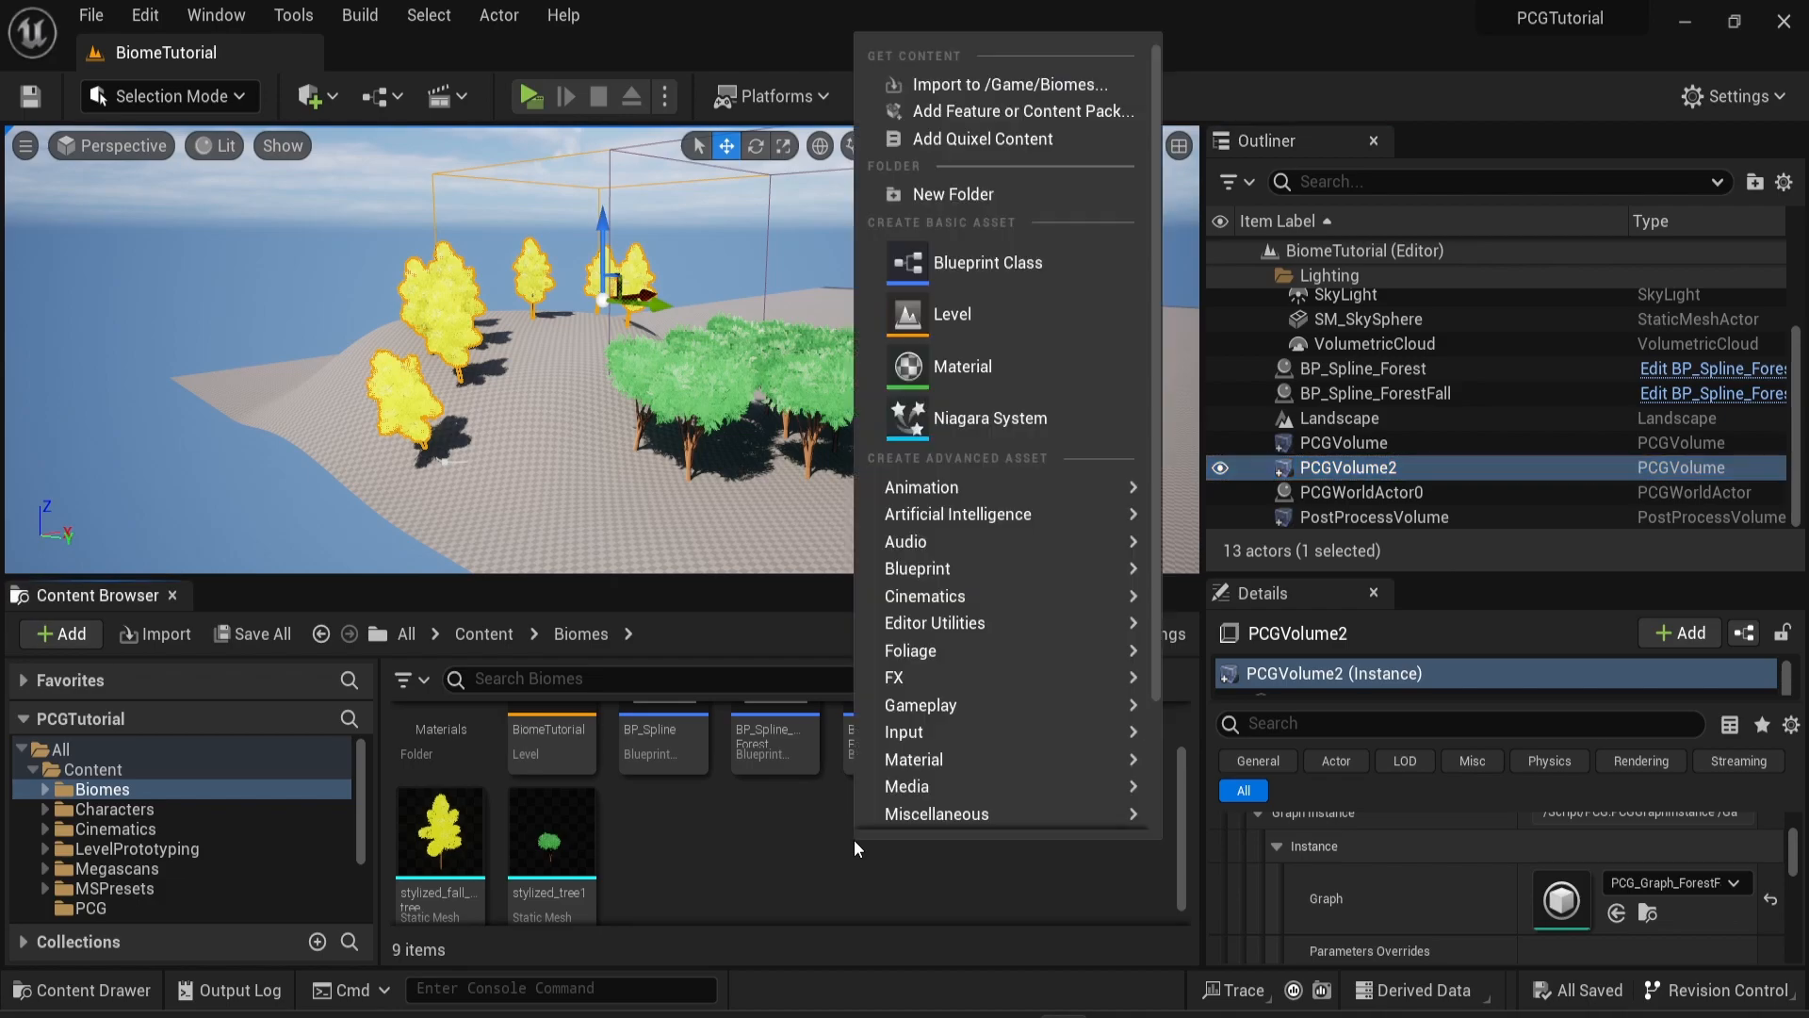
pyautogui.moveTo(924, 595)
pyautogui.write('PCG_Graph_Biomes')
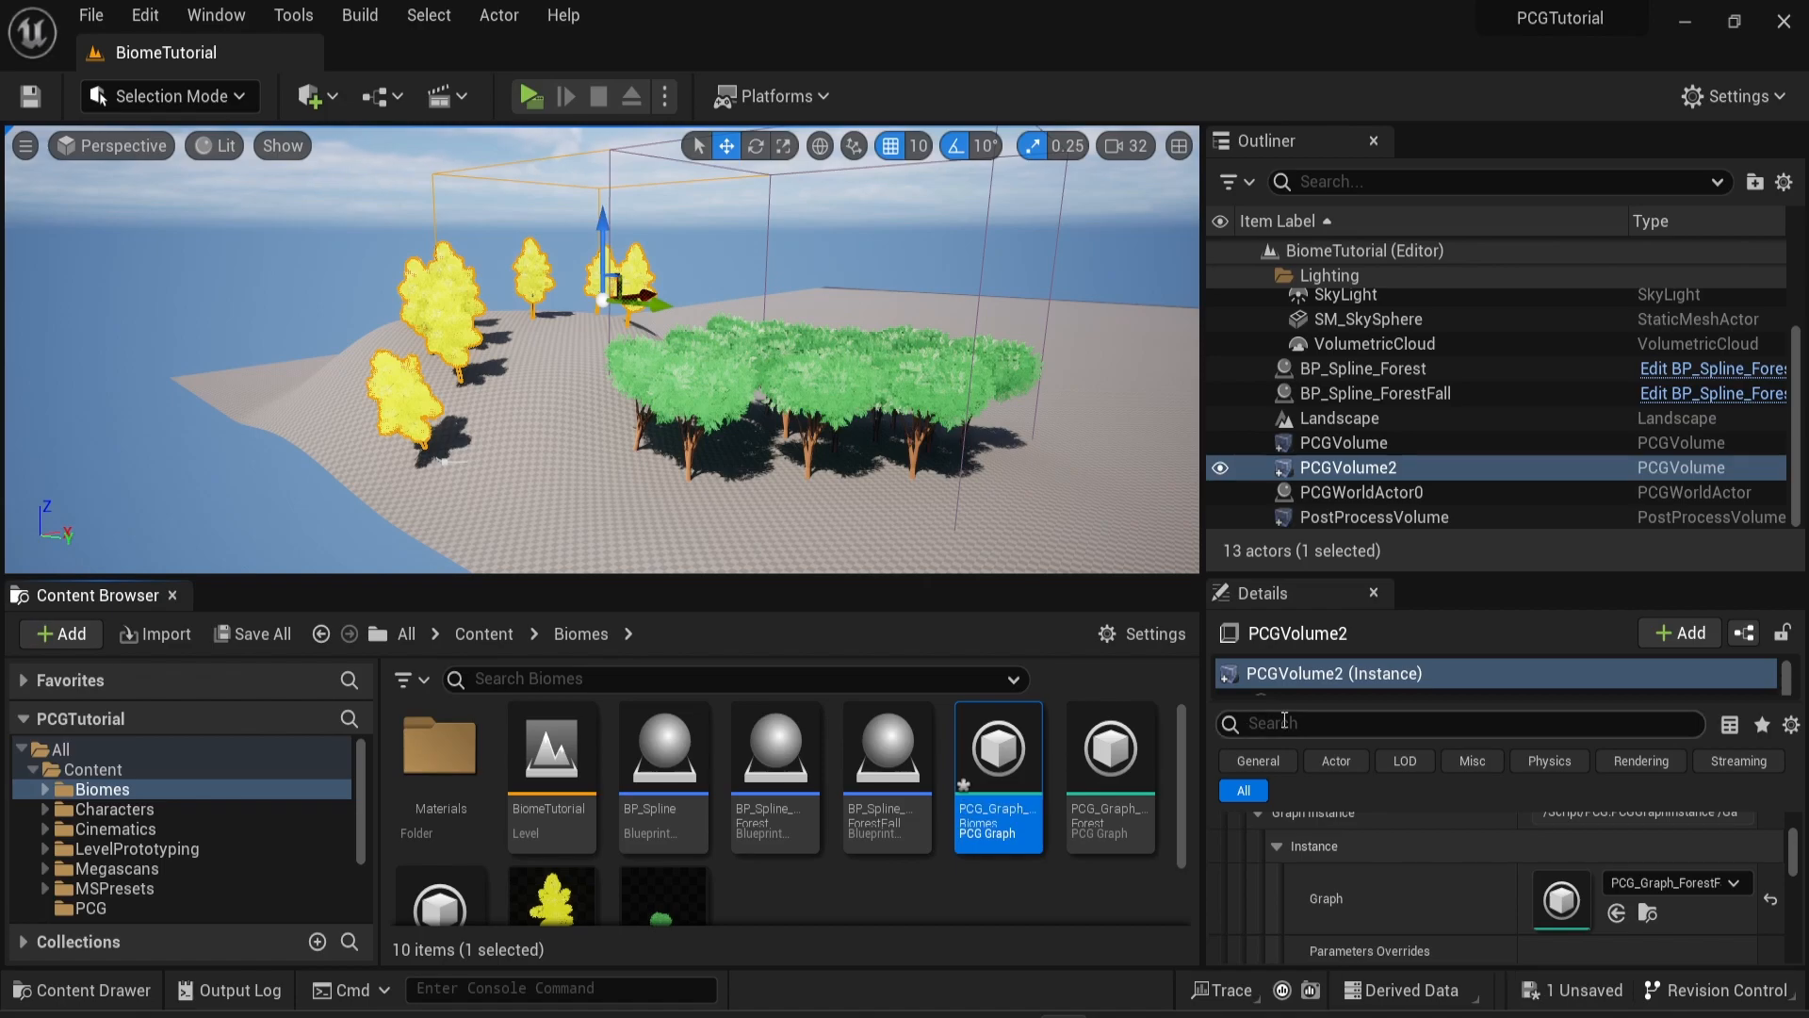
# Open PCG_Graph_Biomes in the graph editor with PCG_Graph_Forest and PCG_Graph_ForestFall as tabs
pyautogui.doubleClick(995, 746)
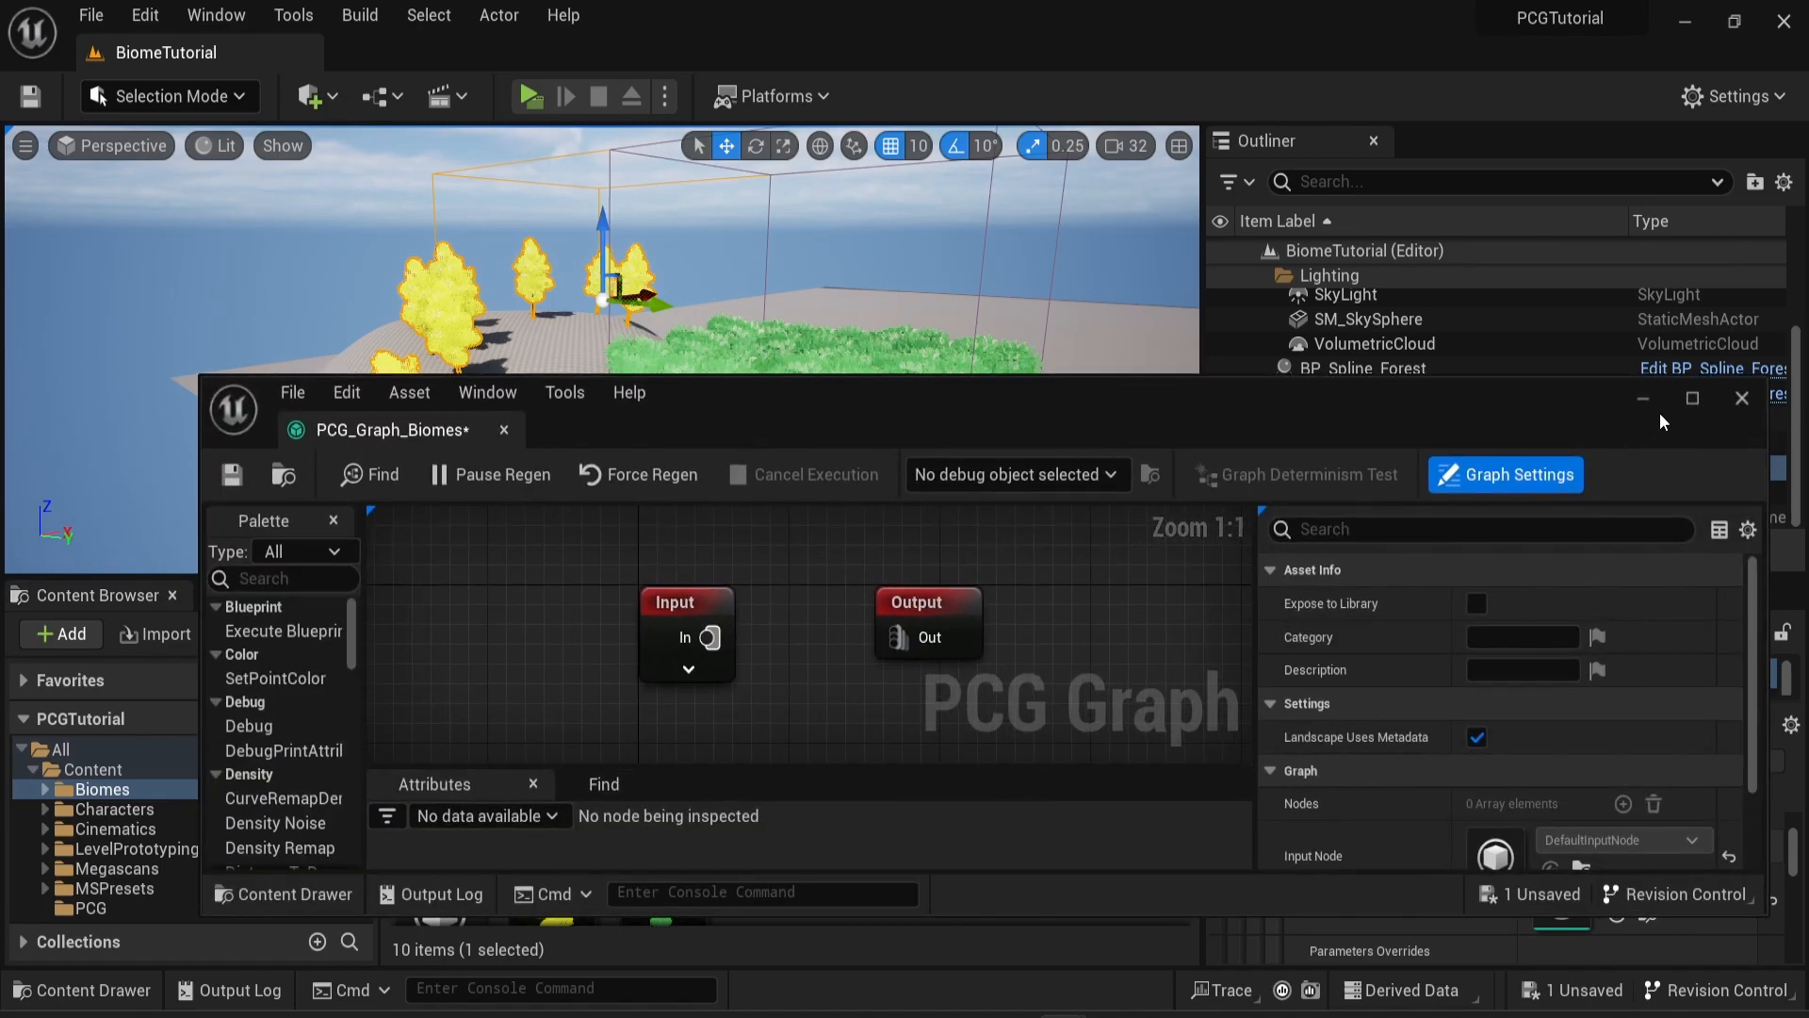
pyautogui.click(1693, 398)
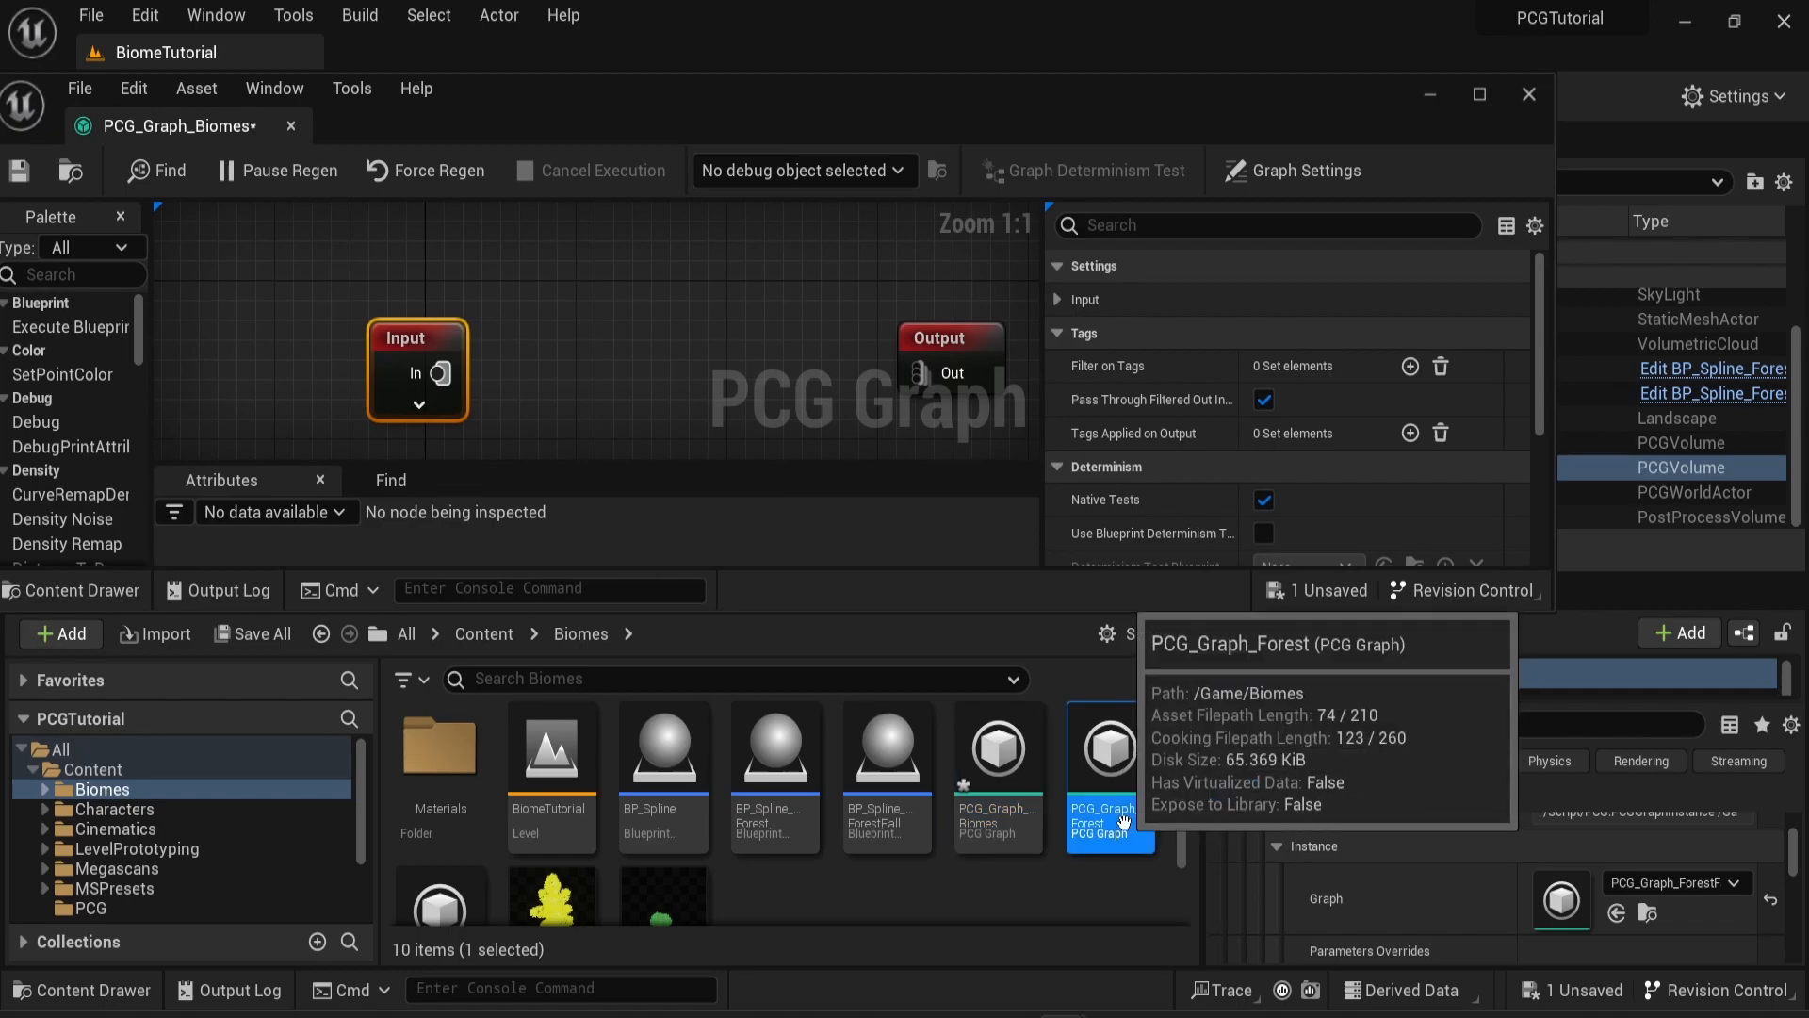
pyautogui.doubleClick(1108, 744)
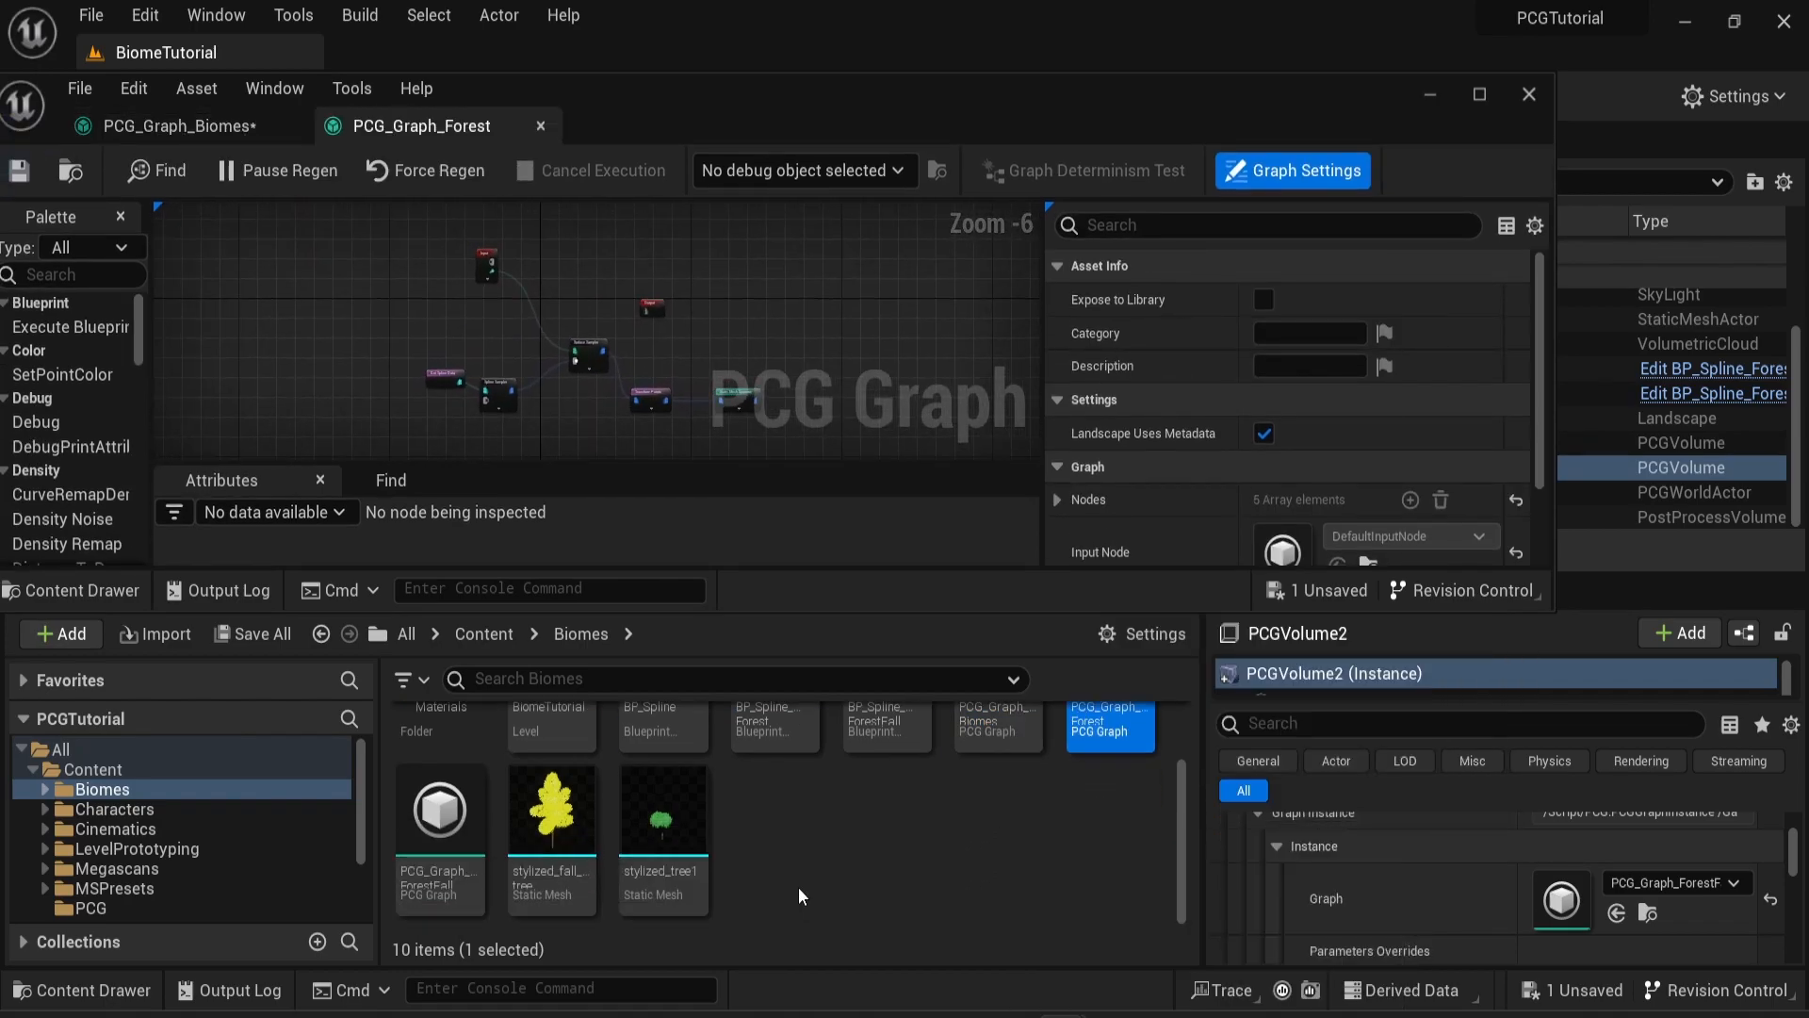
pyautogui.doubleClick(439, 808)
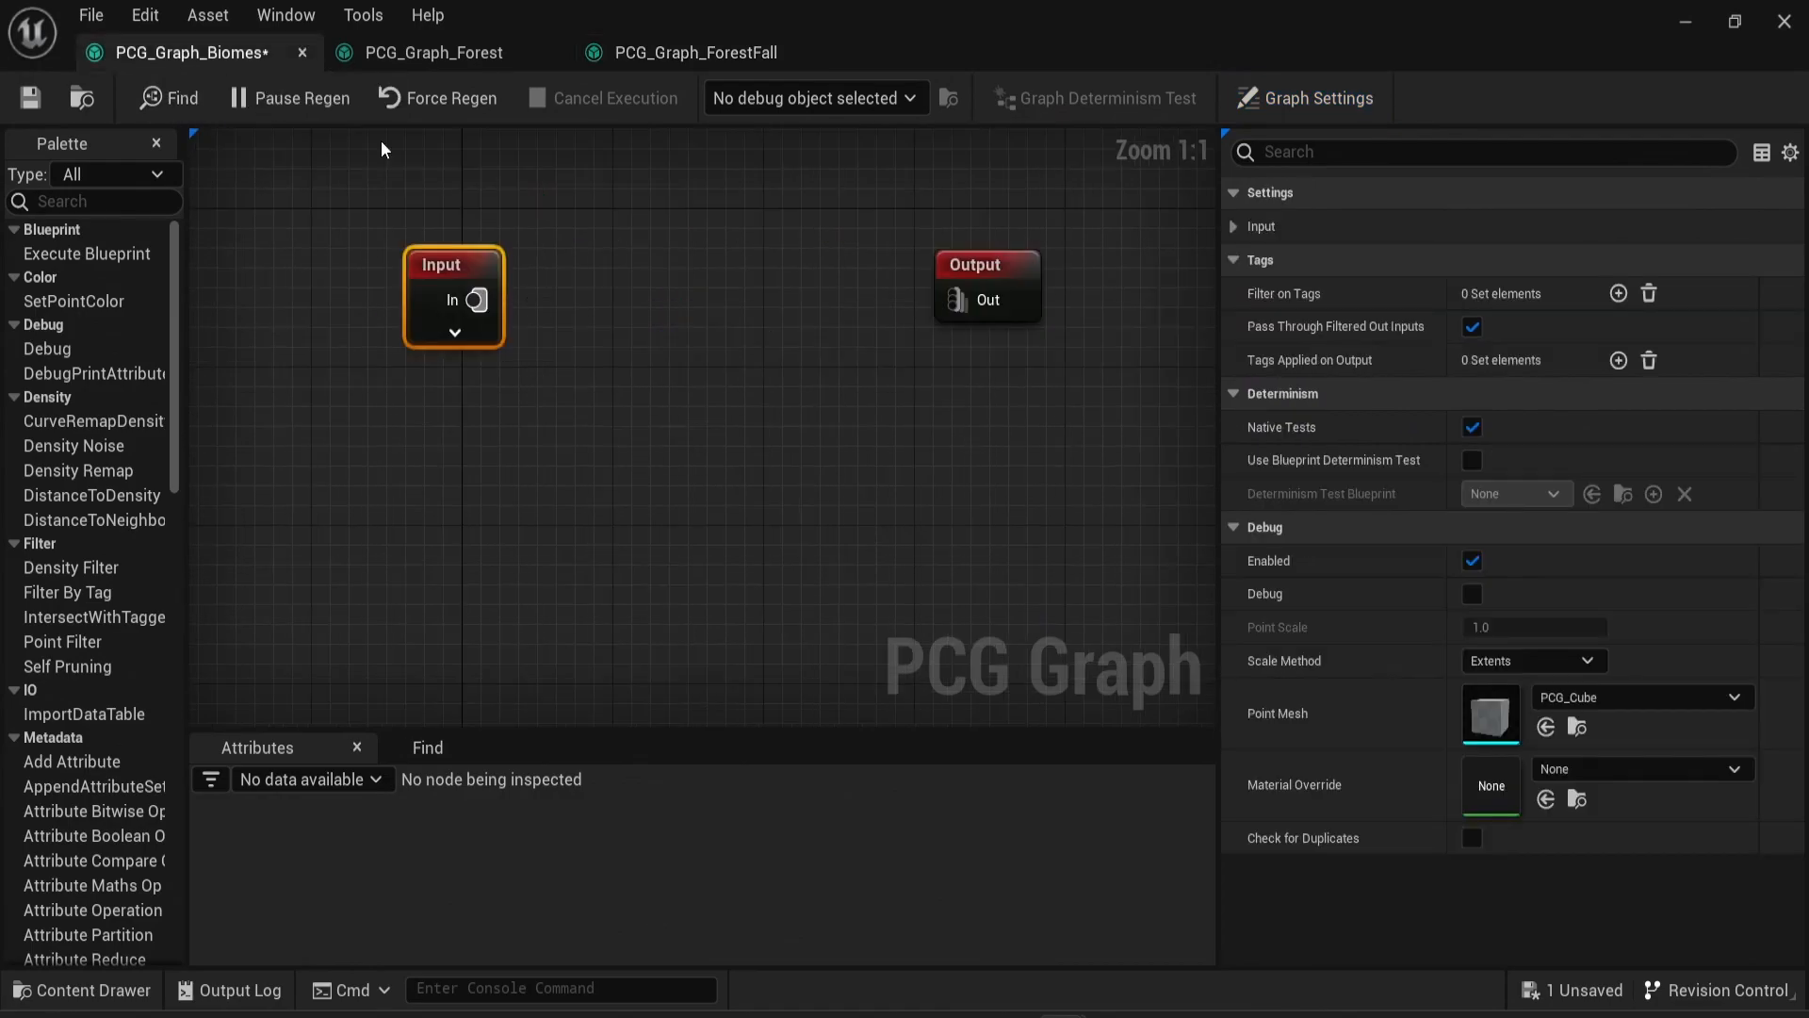
# Add a Subgraph node set to PCG_Graph_Forest and wire Input's In and Landscape into it
pyautogui.write('subg')
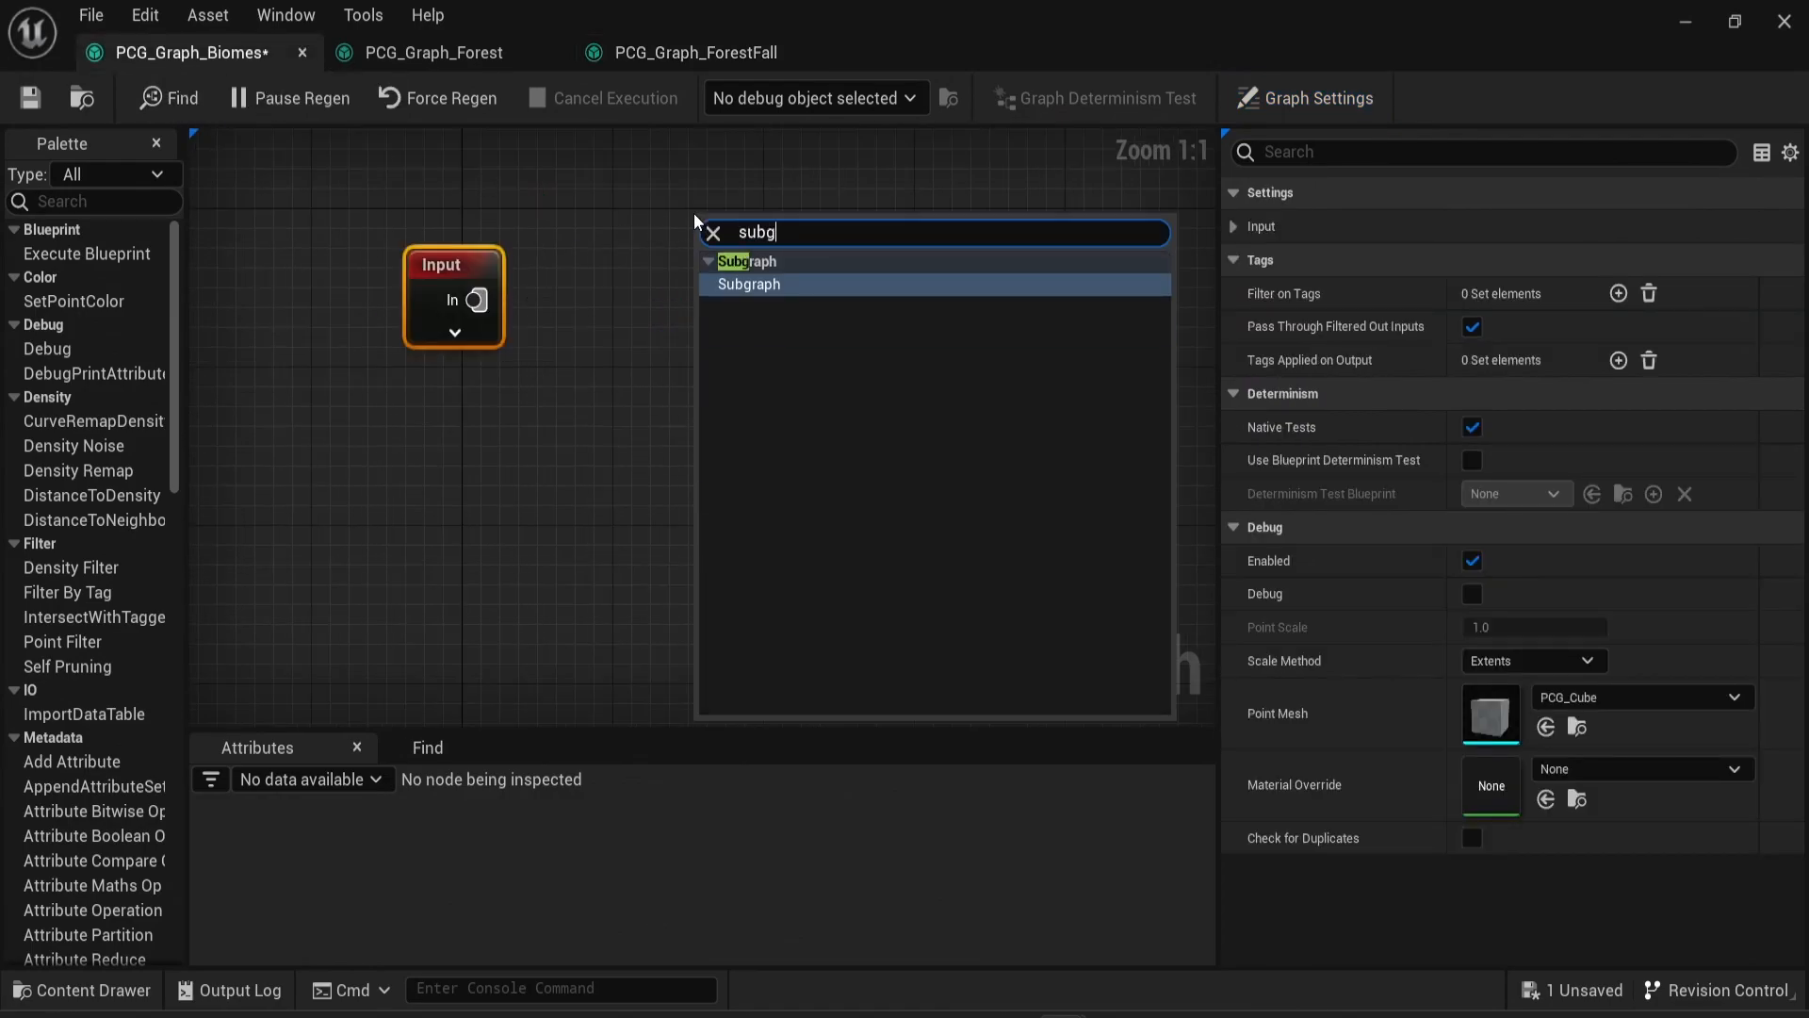
pyautogui.click(748, 285)
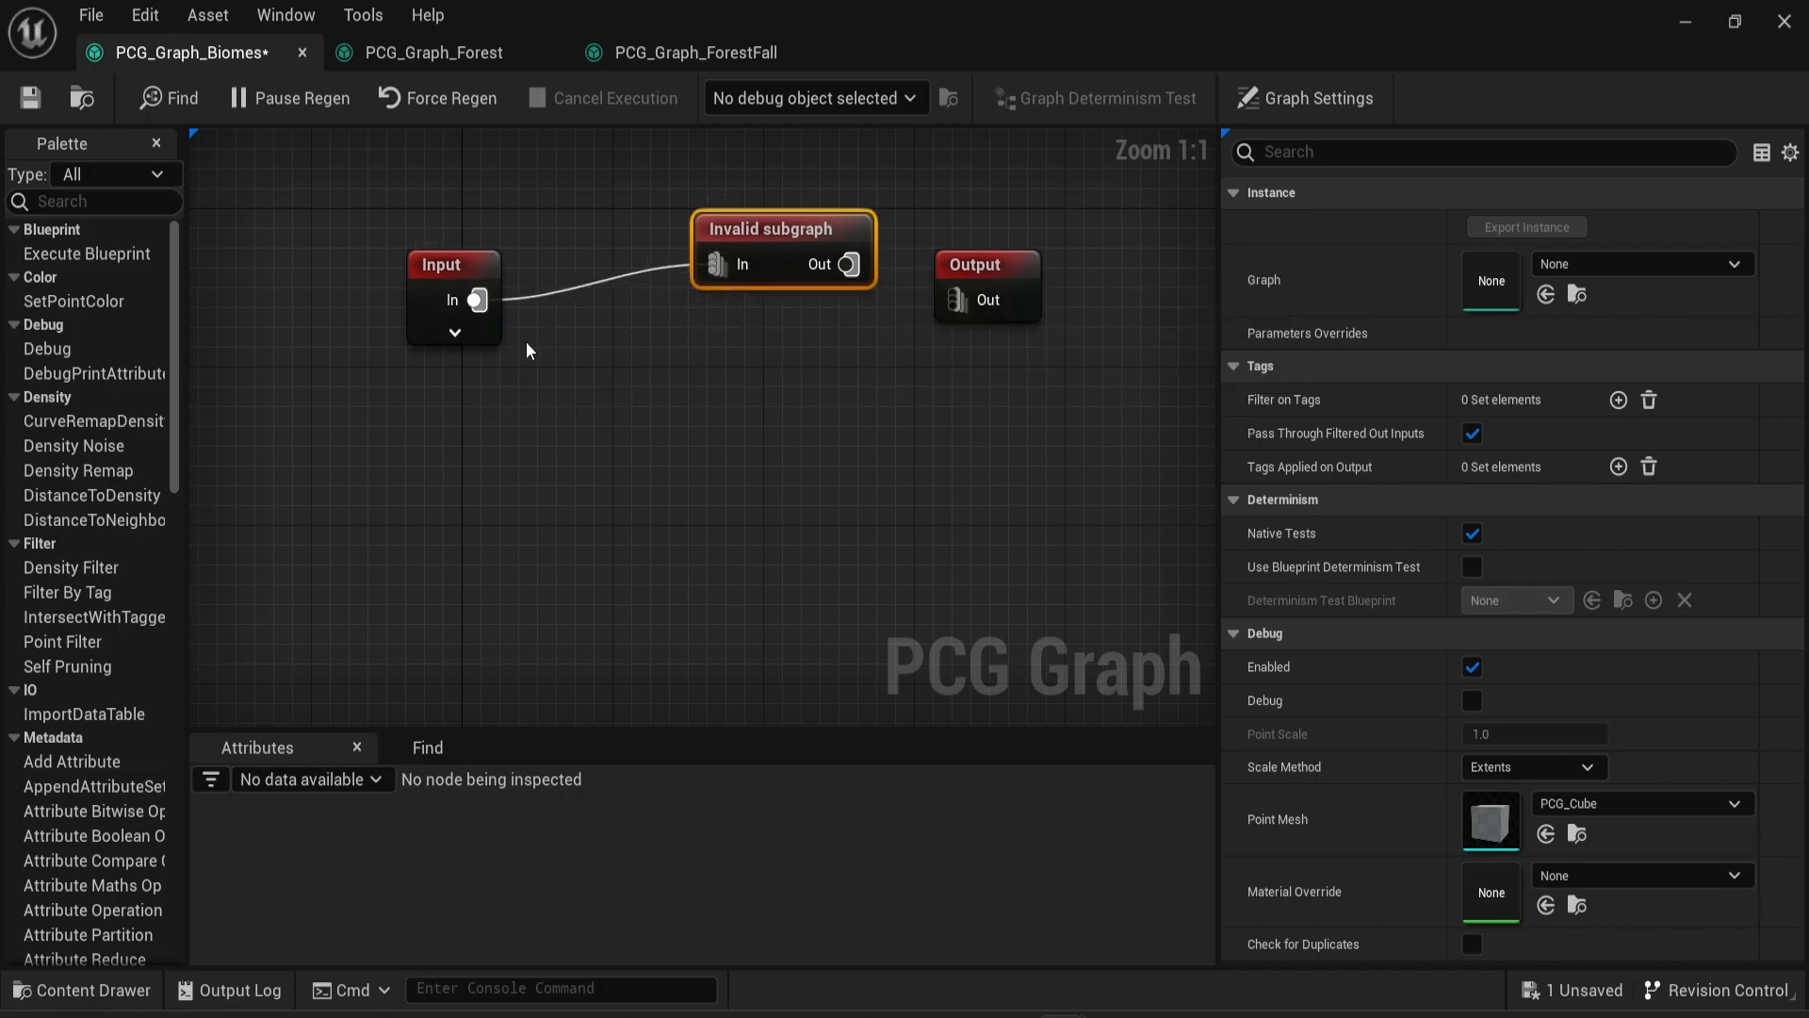
pyautogui.click(1638, 264)
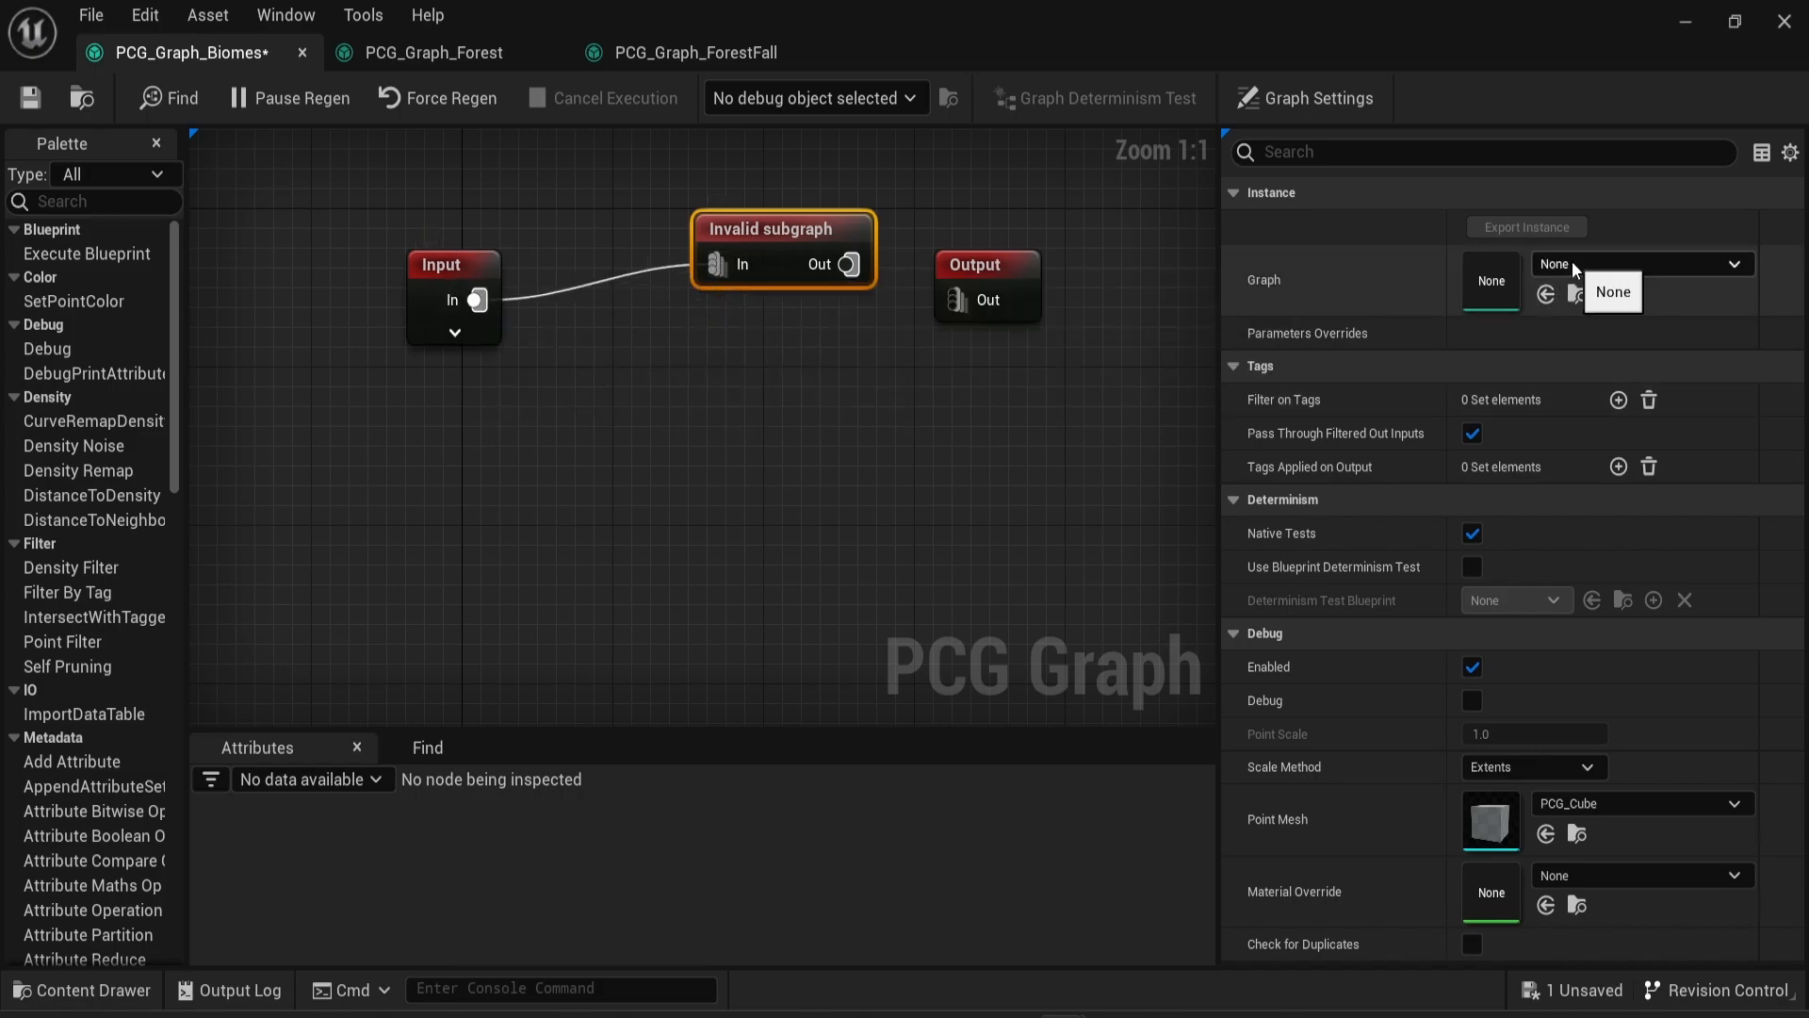
pyautogui.click(1638, 264)
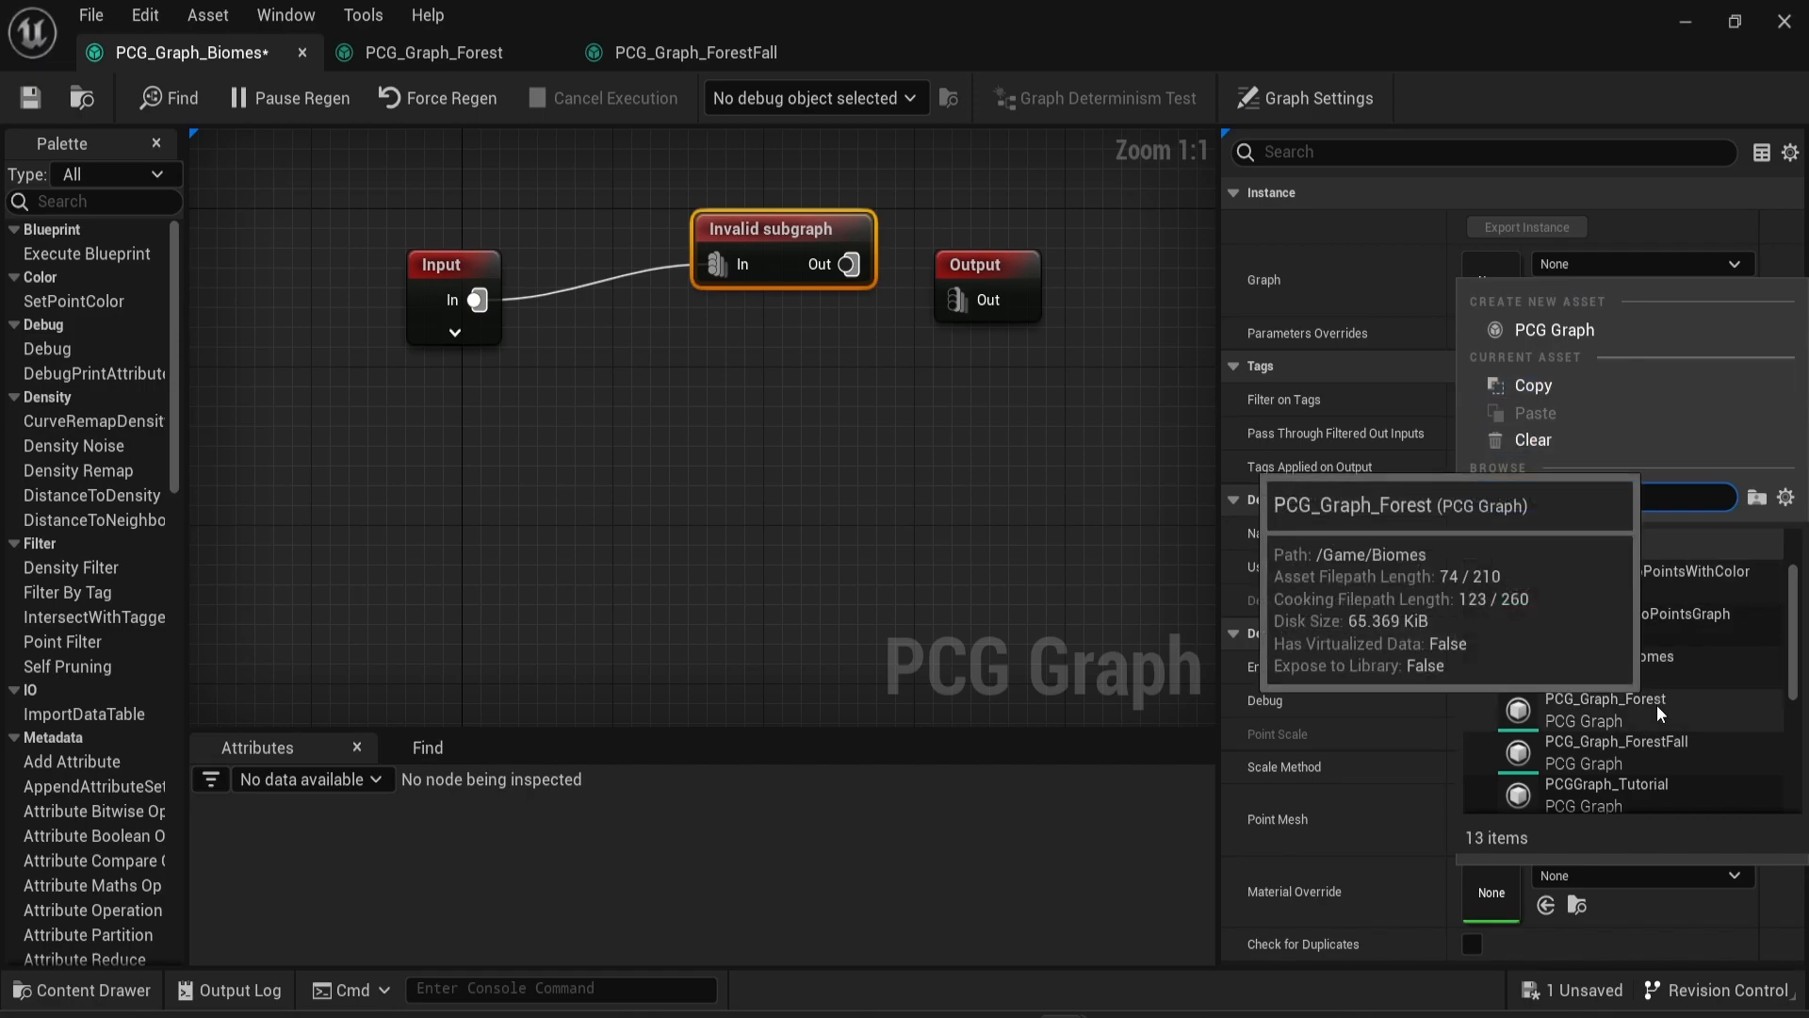
pyautogui.click(1605, 697)
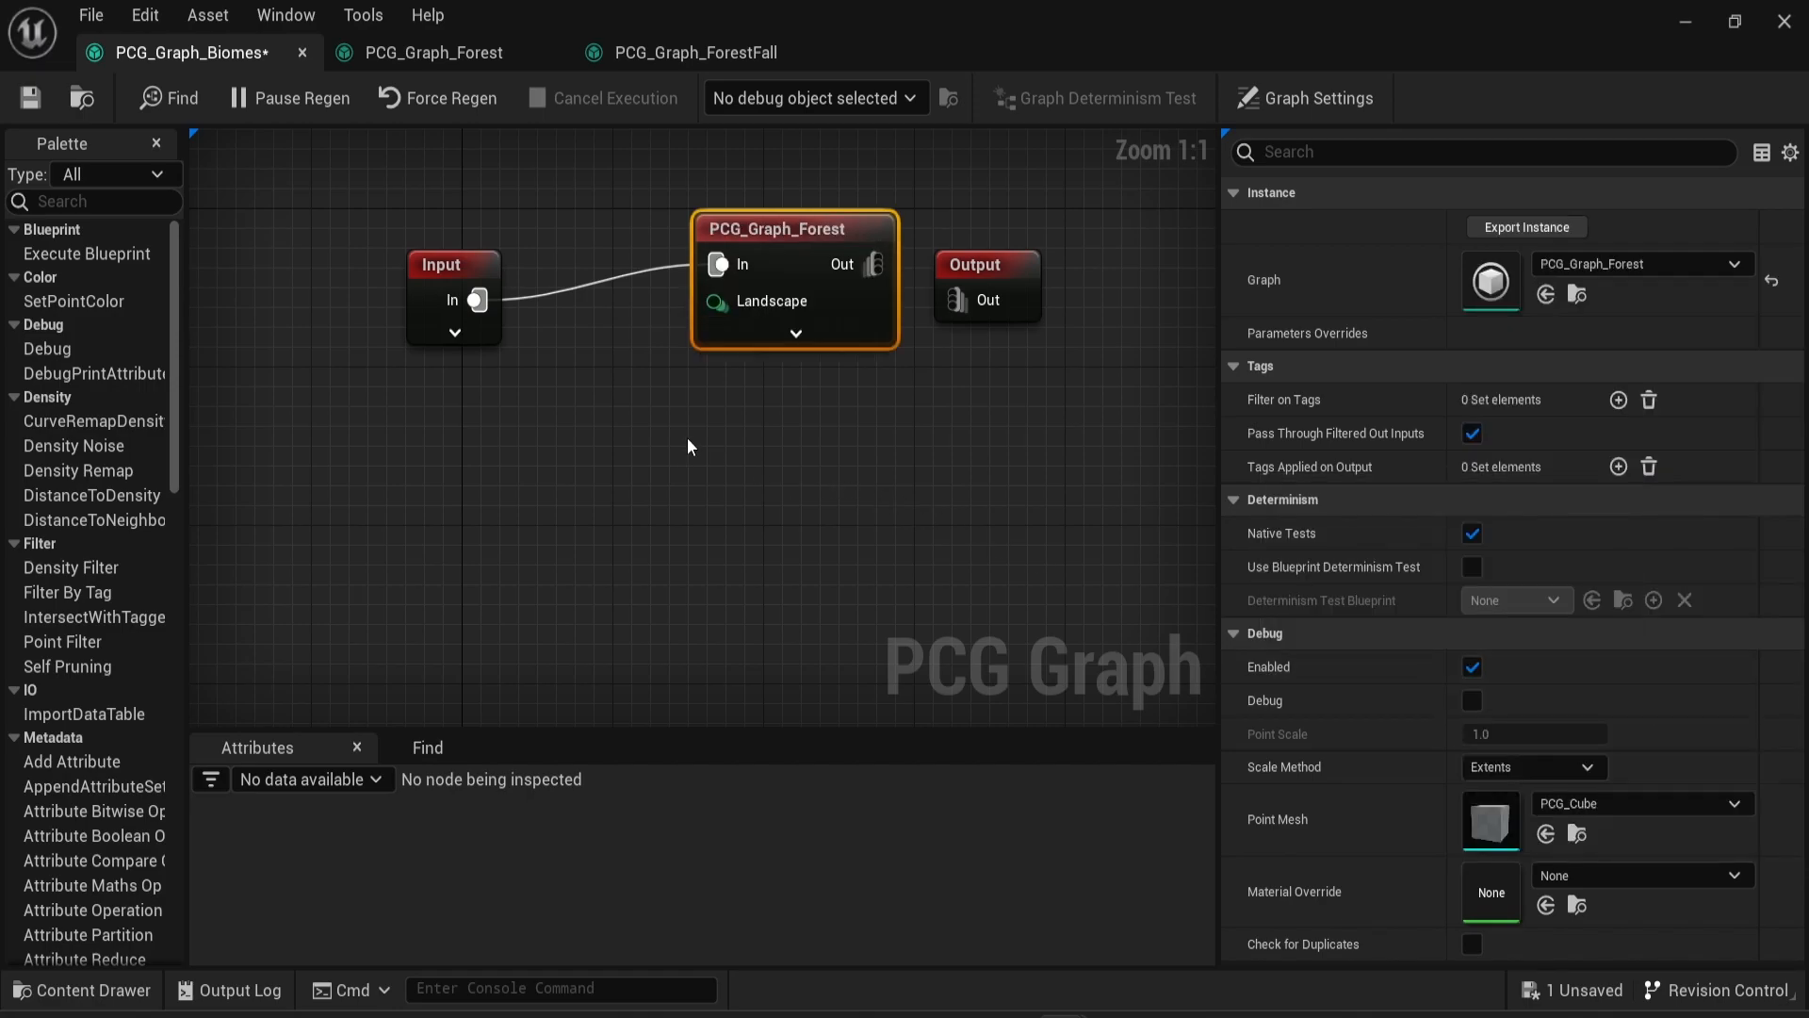
pyautogui.click(454, 332)
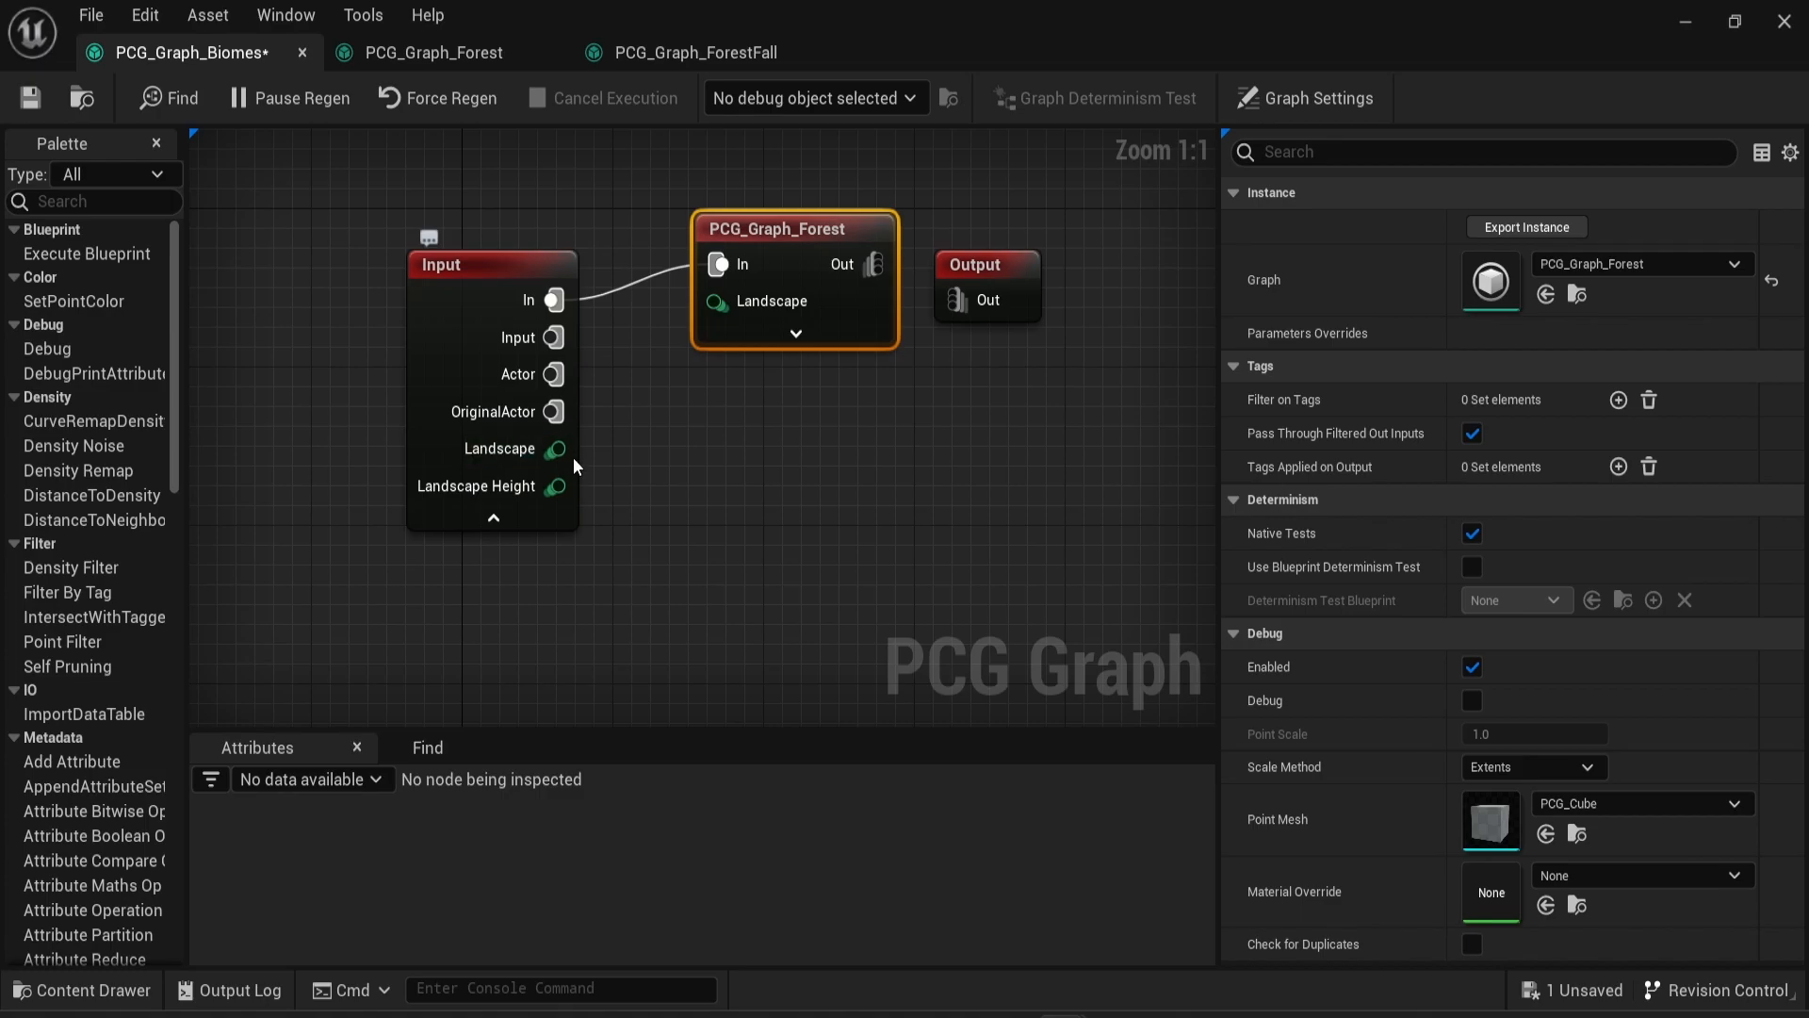
pyautogui.click(398, 224)
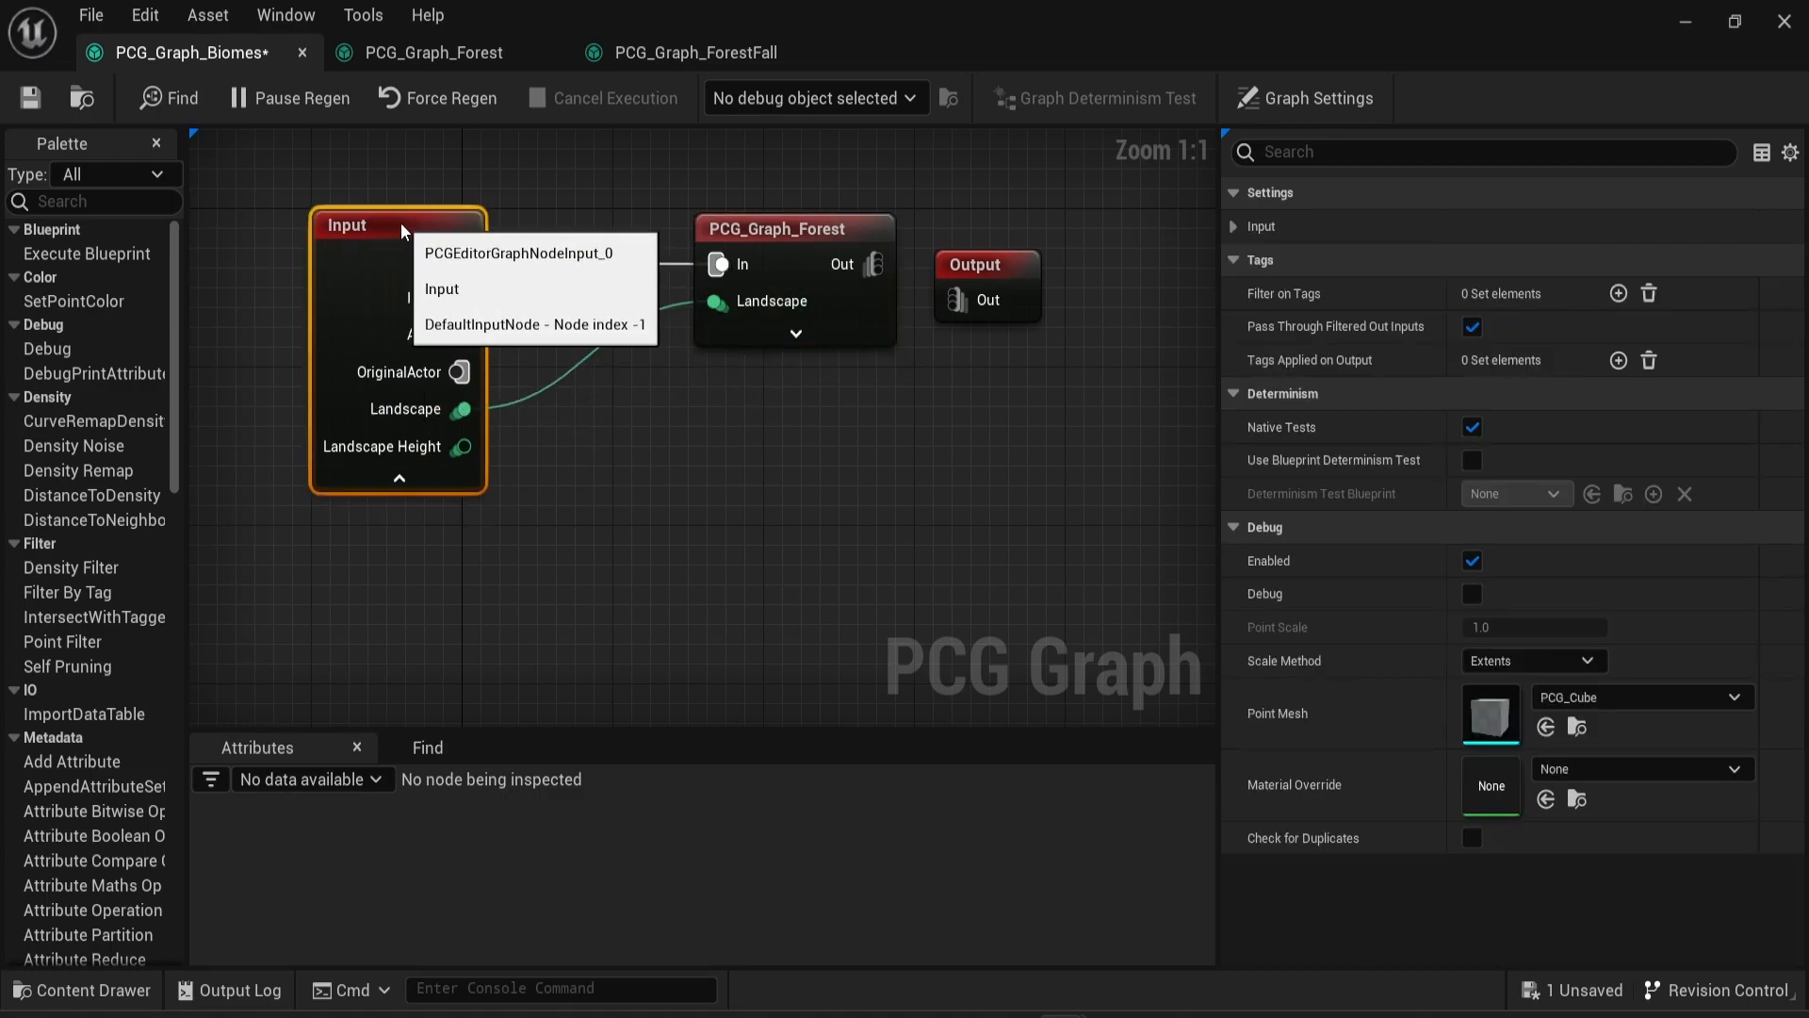
# Add a second Subgraph node fed by Input's In and set it to PCG_Graph_ForestFall
pyautogui.write('gr')
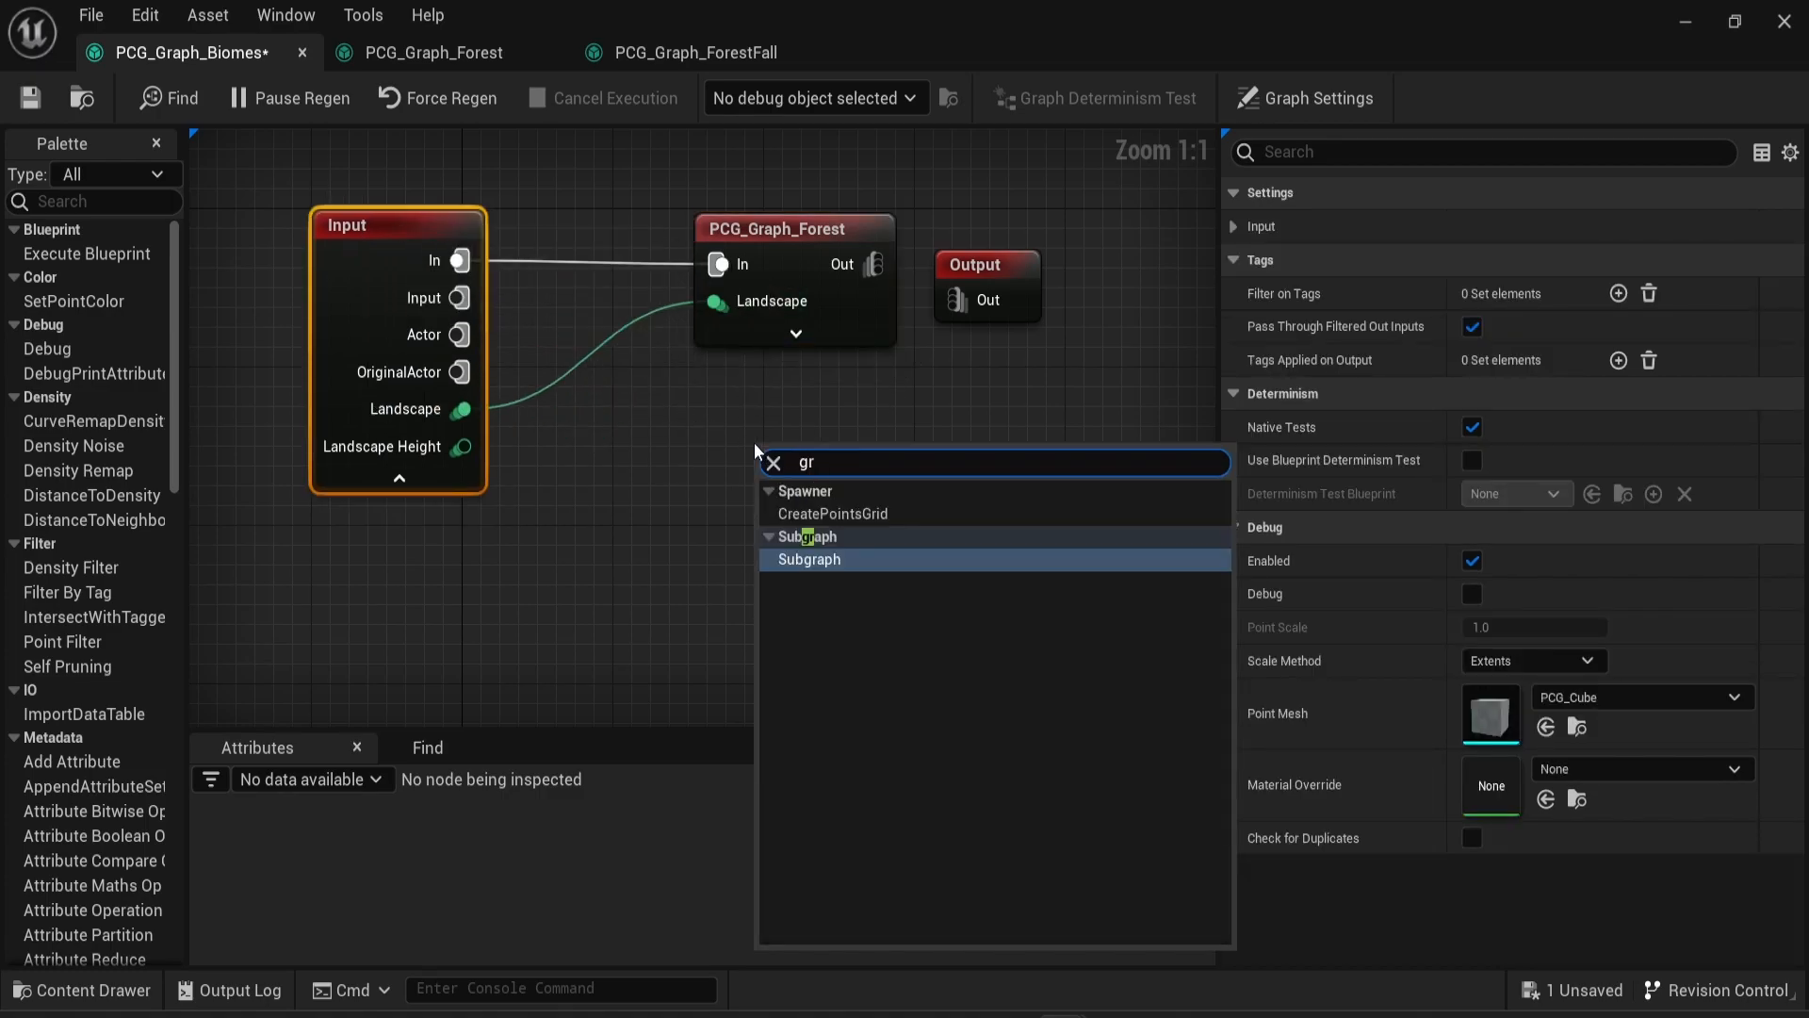
pyautogui.click(808, 560)
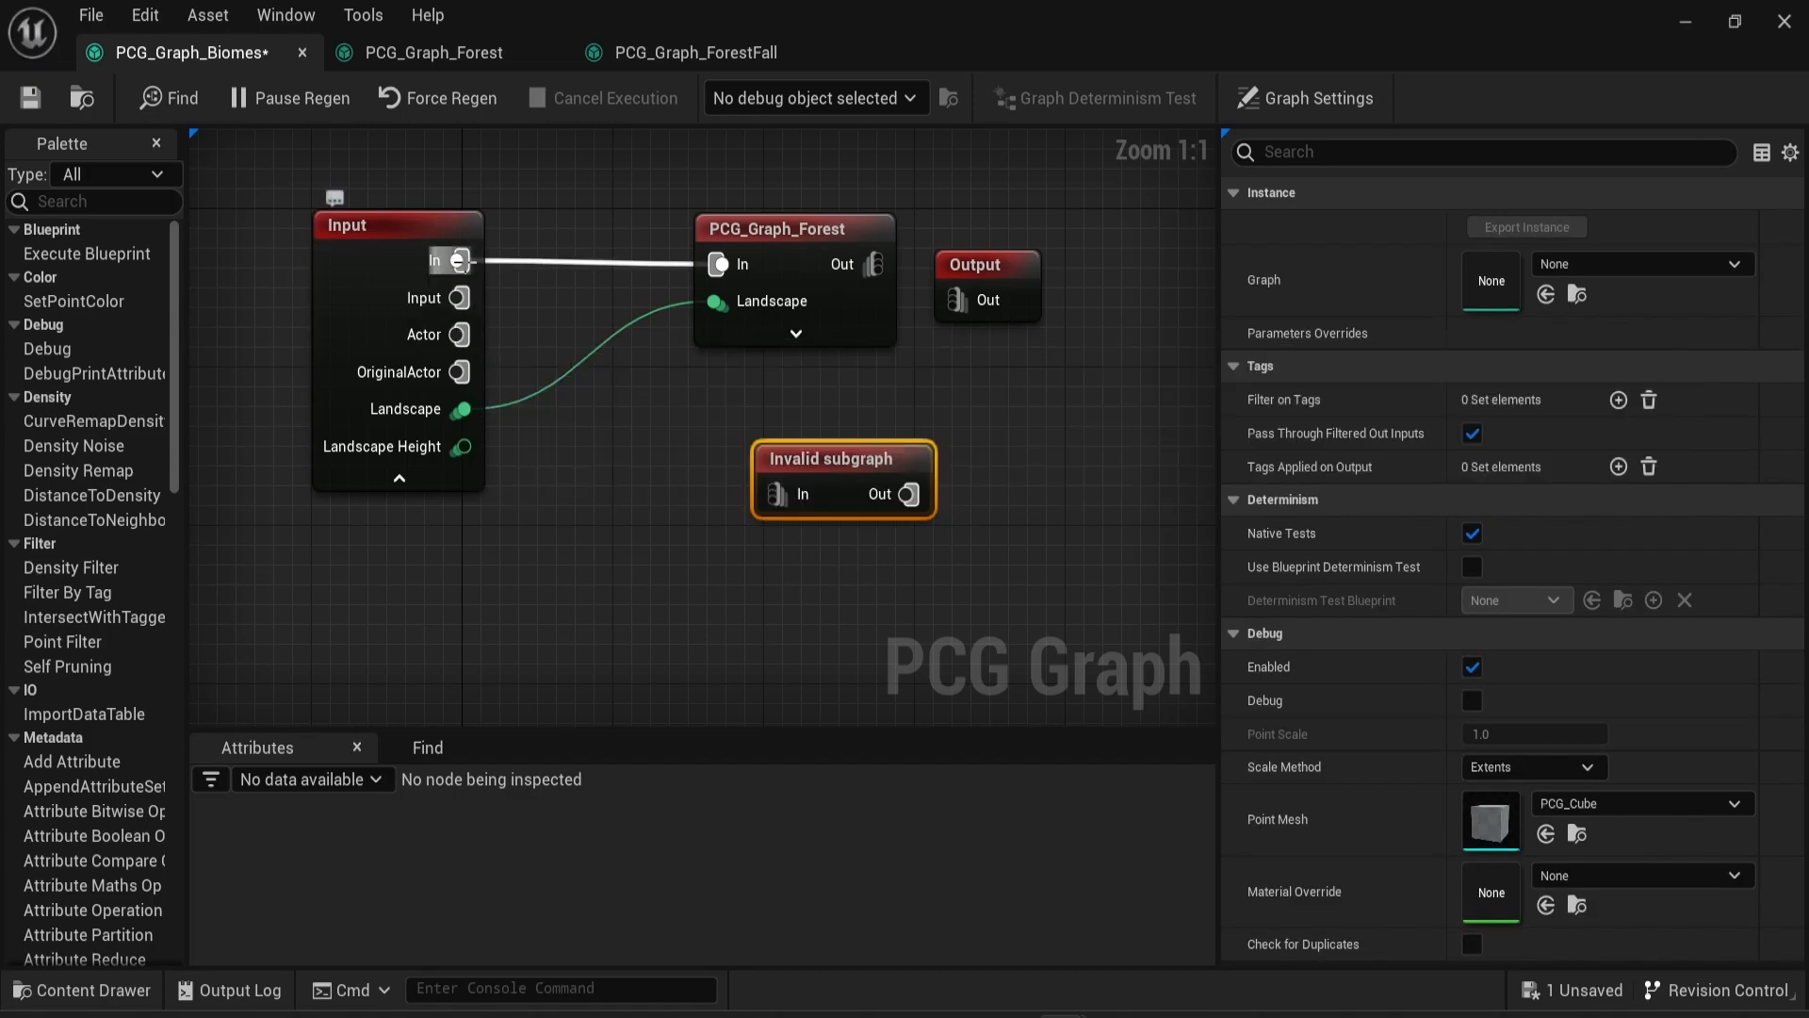
pyautogui.moveTo(460, 260); pyautogui.dragTo(777, 494)
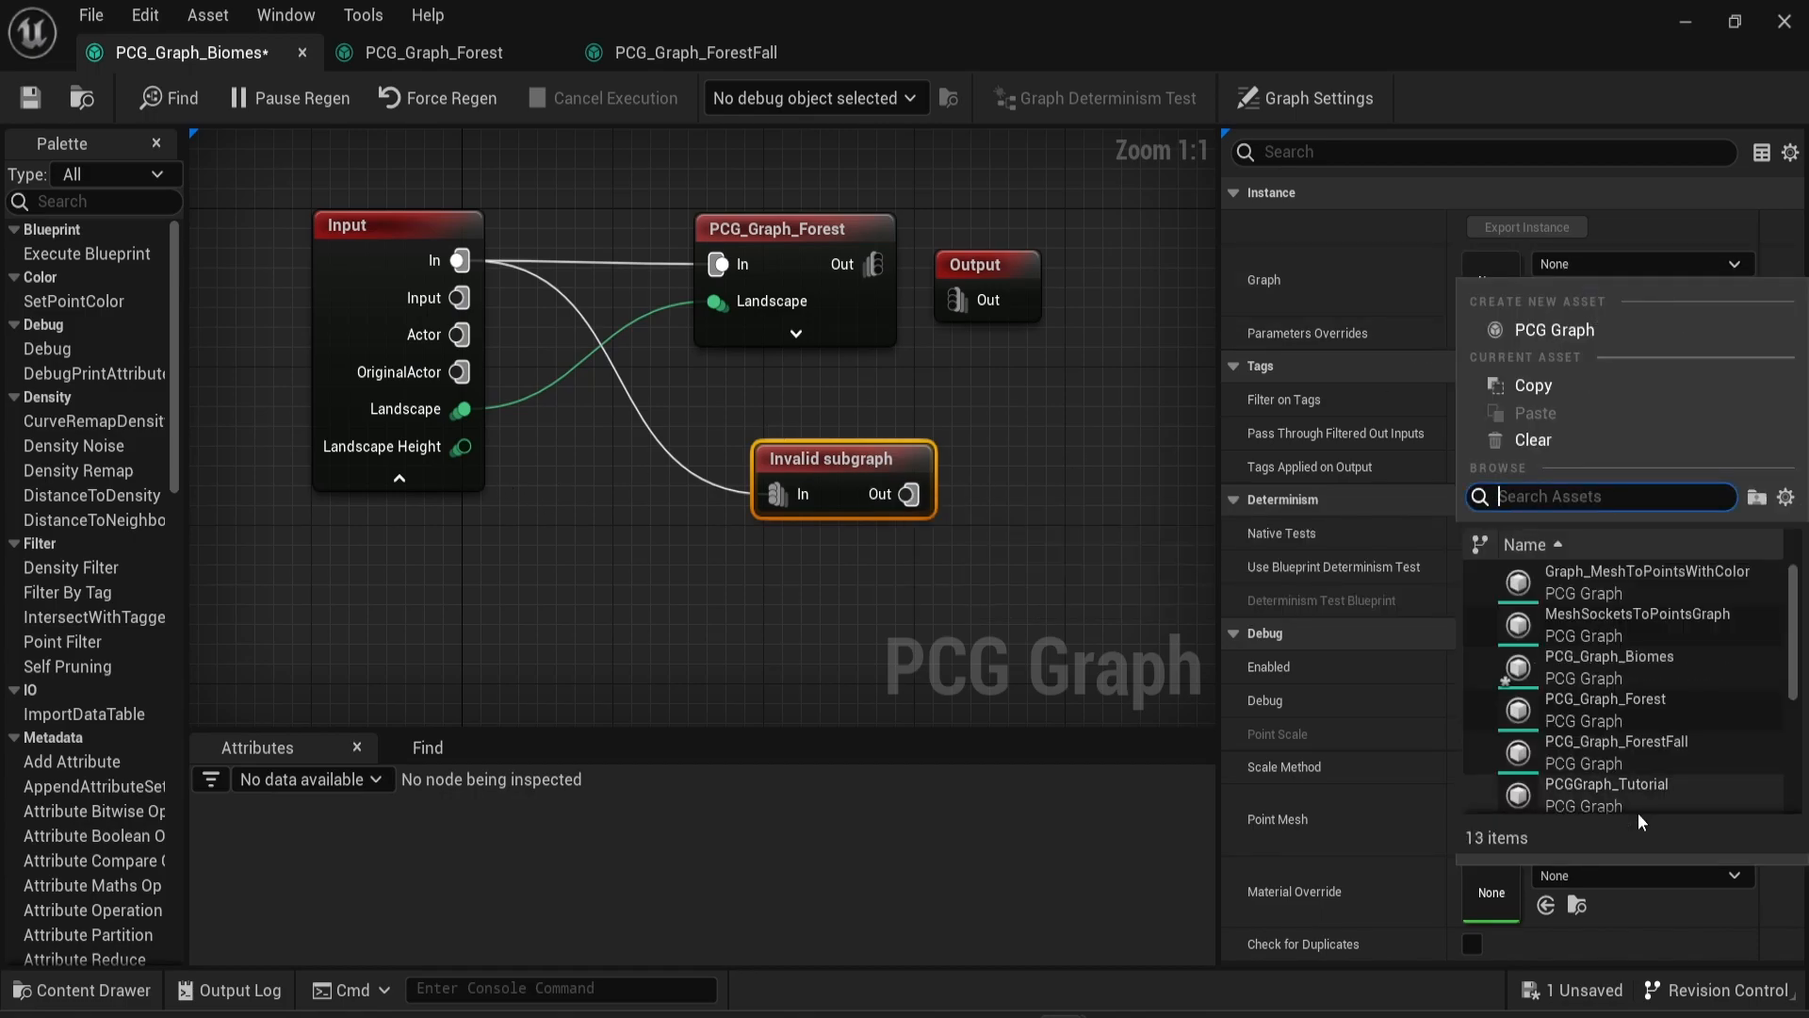
pyautogui.click(1615, 740)
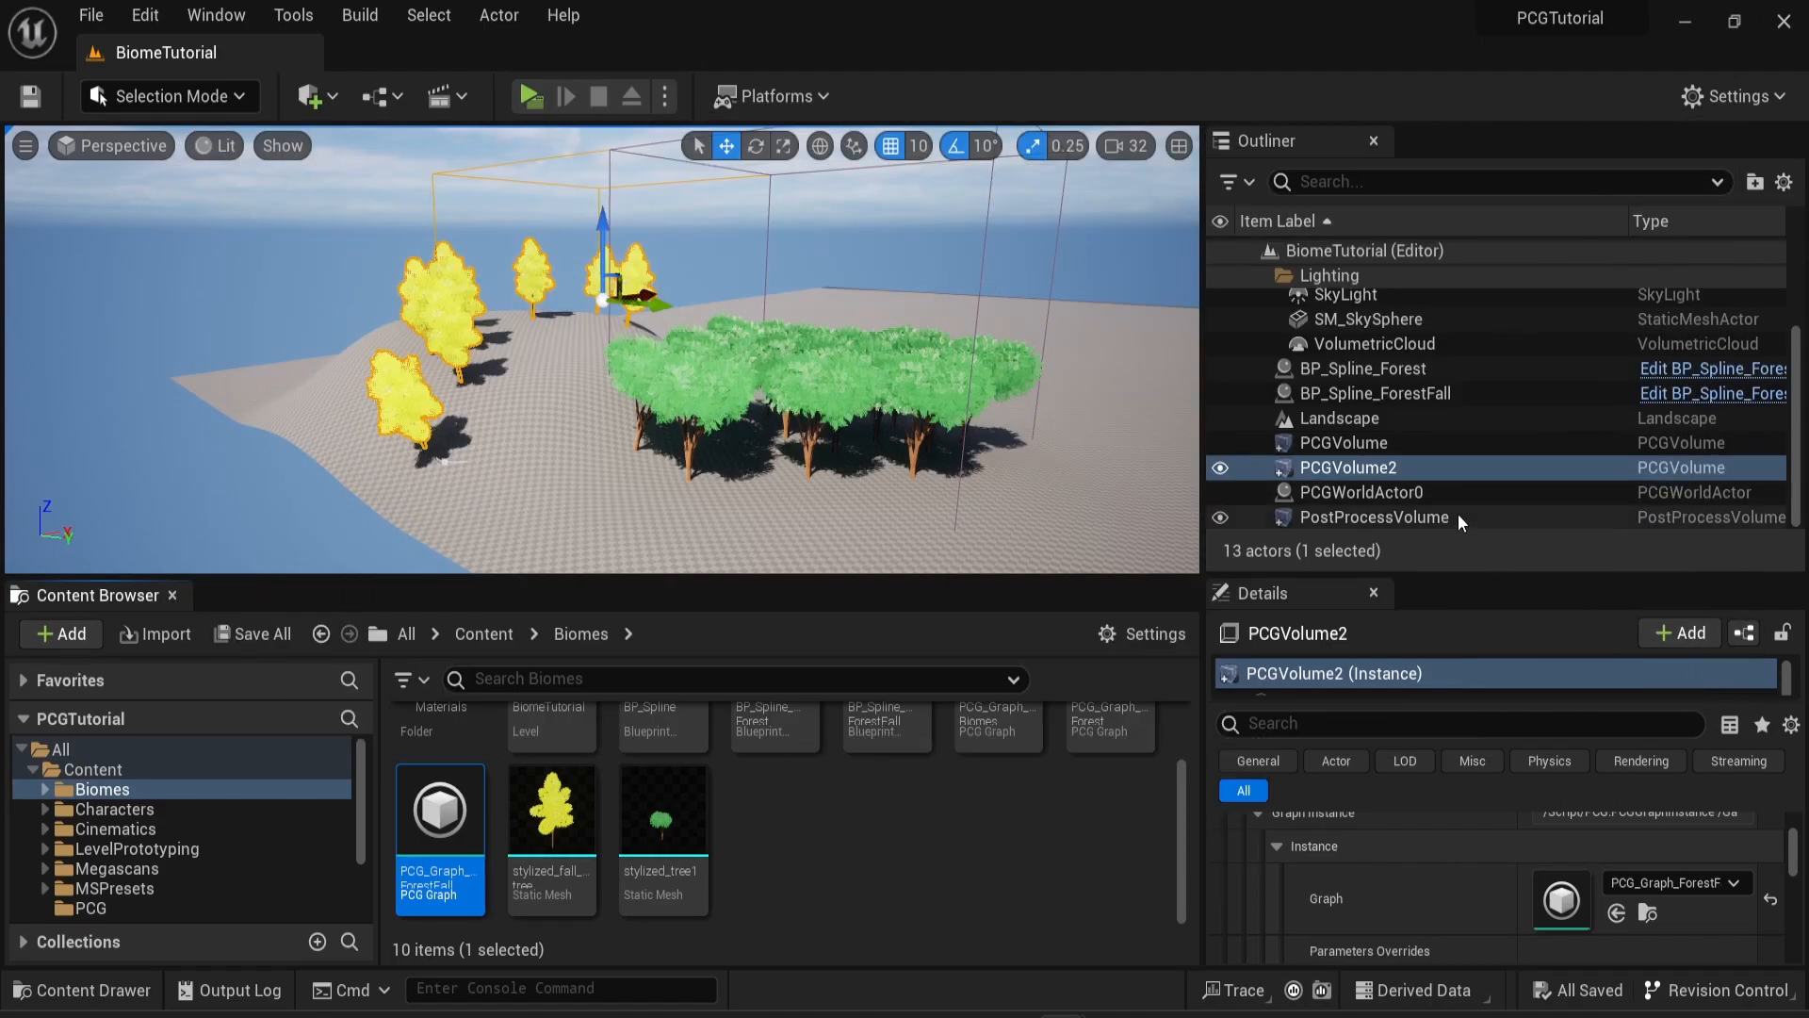
pyautogui.moveTo(1385, 468)
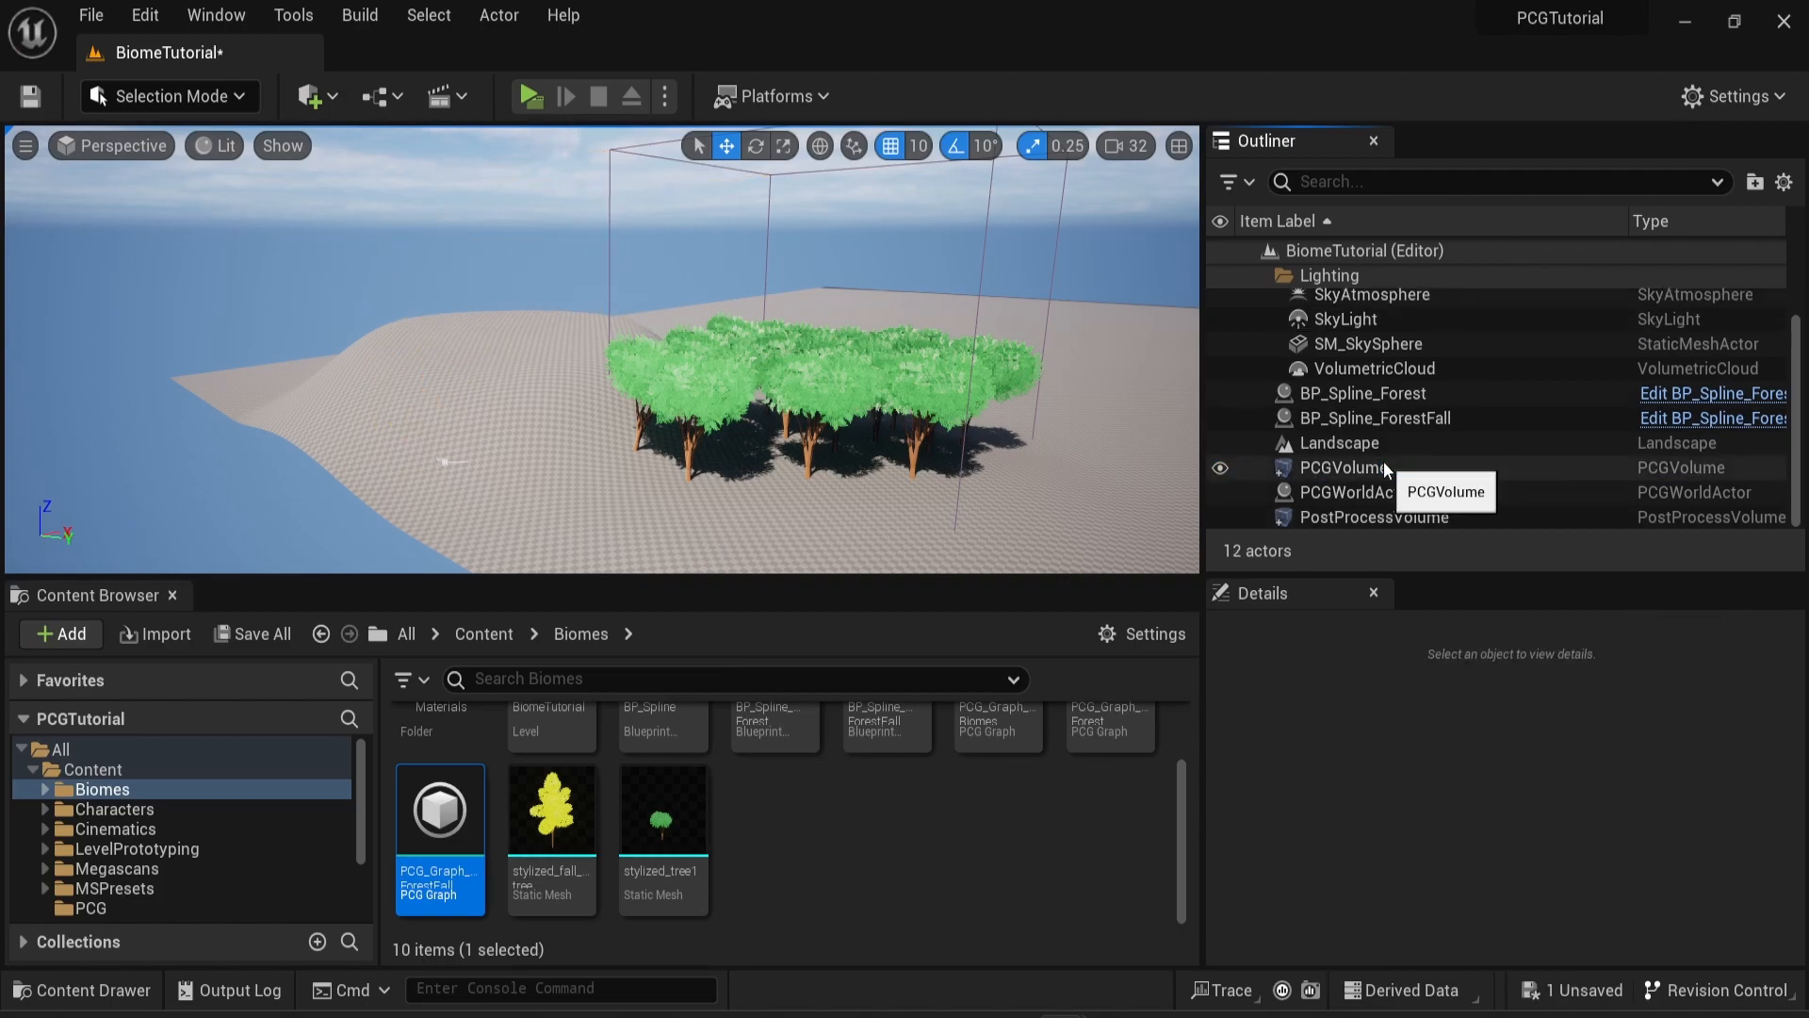
# Assign PCG_Graph_Biomes to the remaining PCG volume, then reopen the Biomes graph
pyautogui.click(1341, 467)
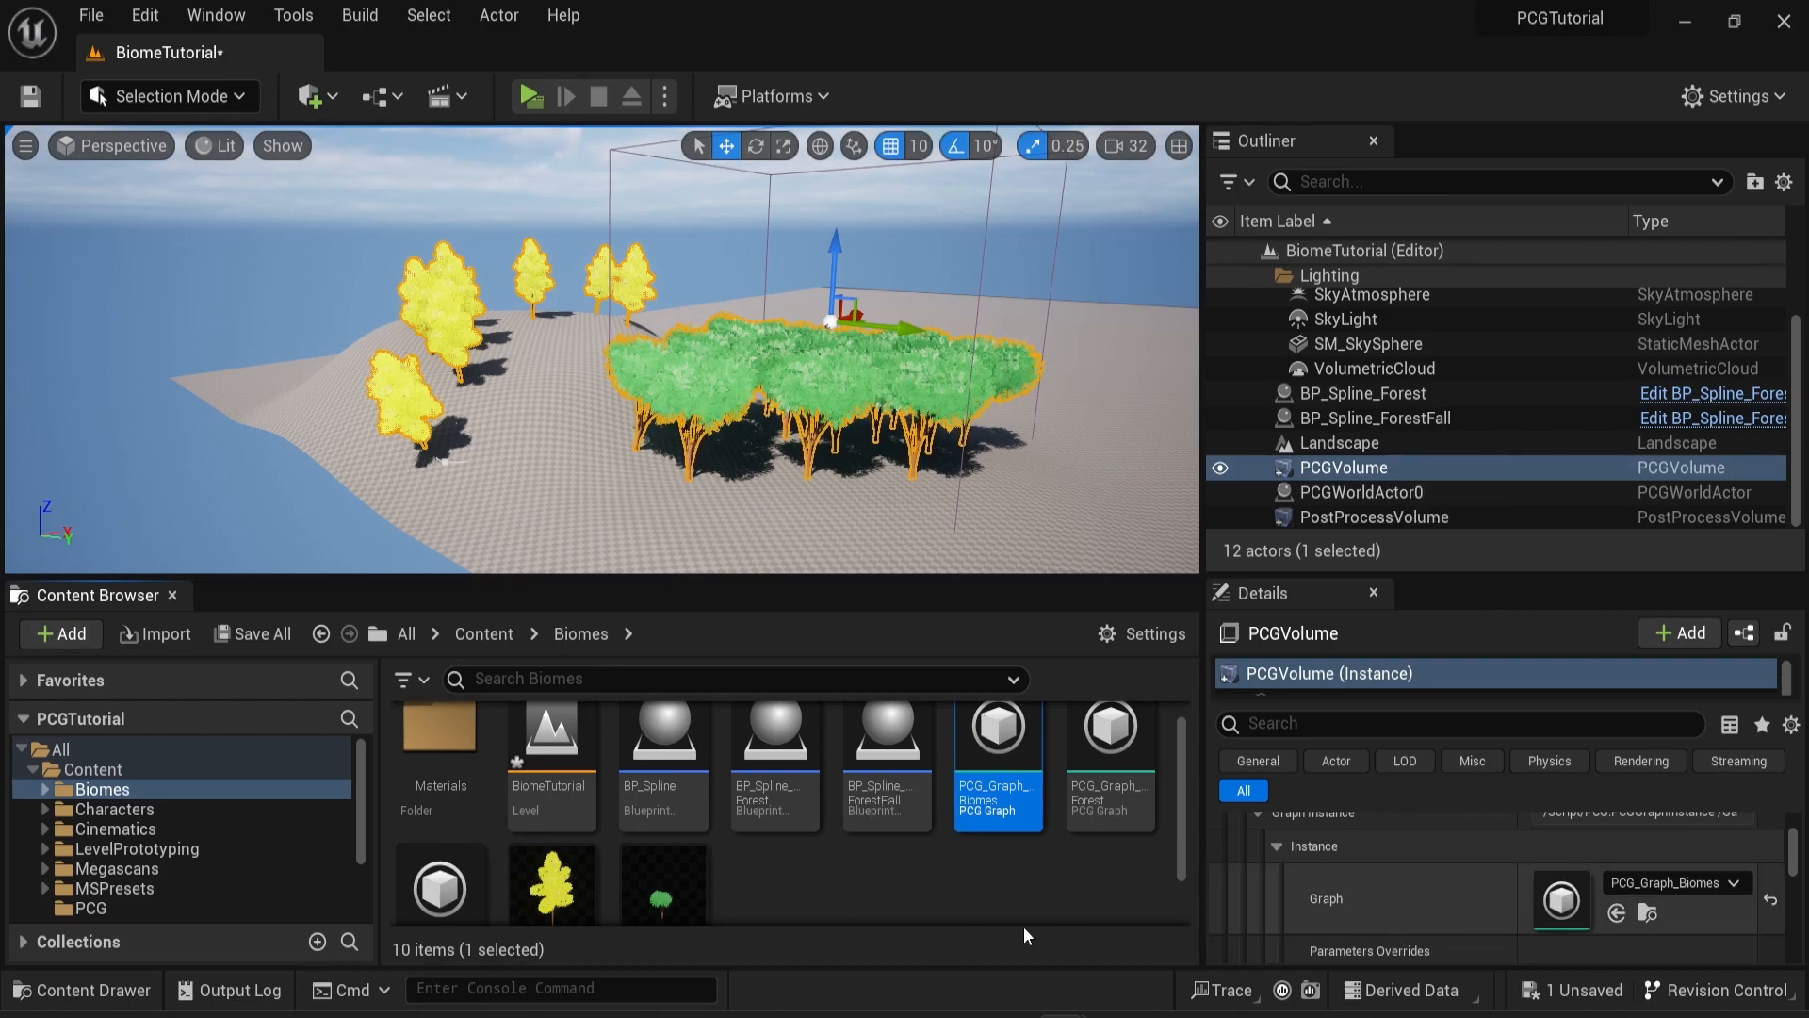
pyautogui.doubleClick(997, 727)
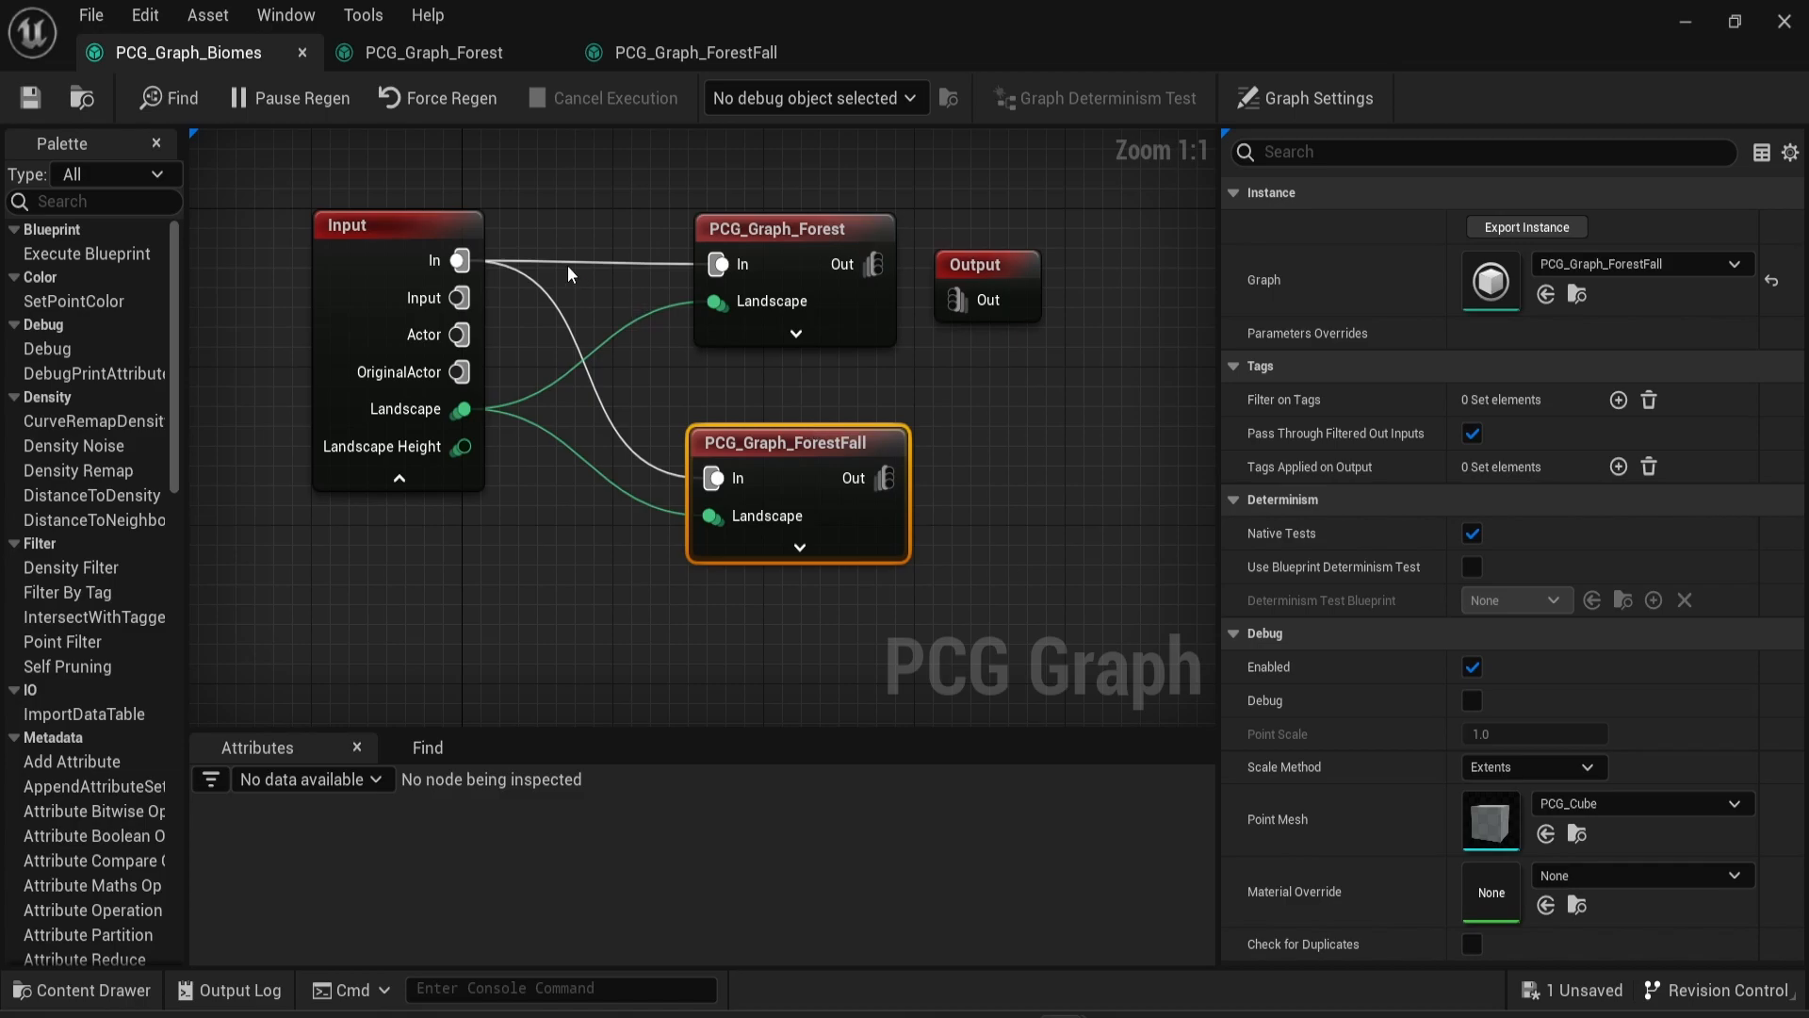
# Connect the Static Mesh Spawner's Out to the Output node in the Forest graph and return to the level
pyautogui.click(694, 53)
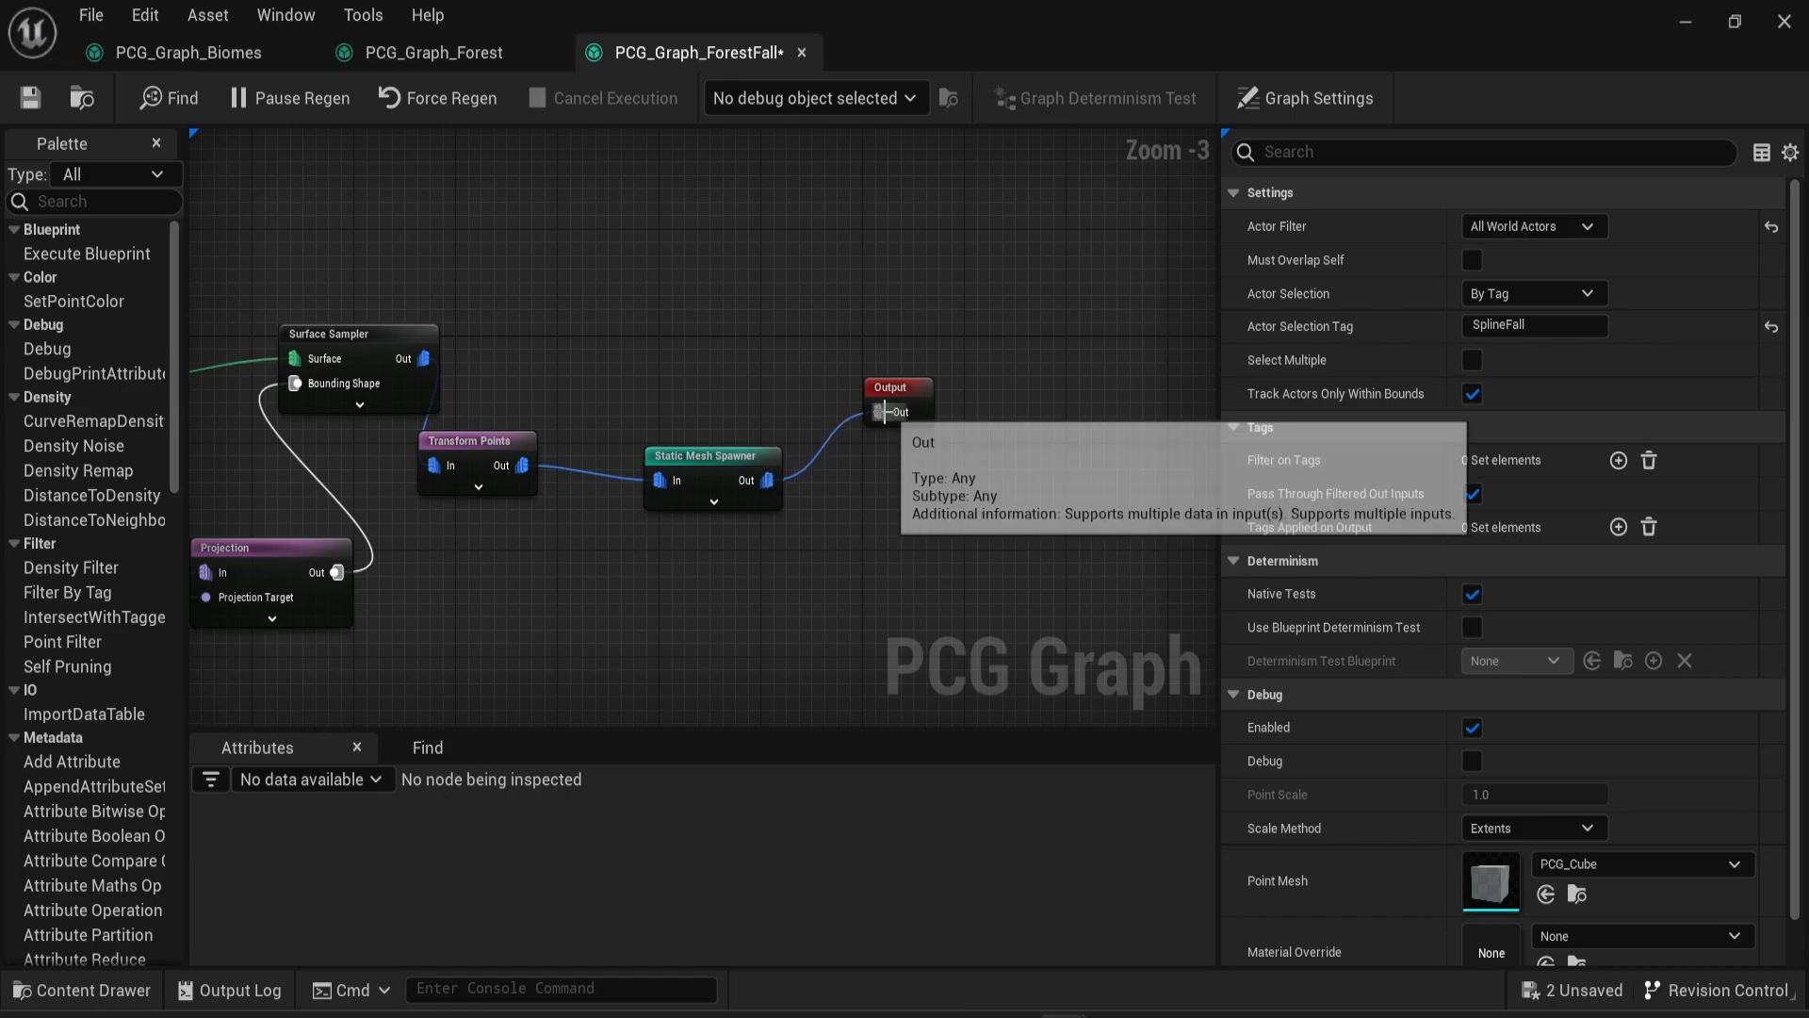
pyautogui.click(435, 53)
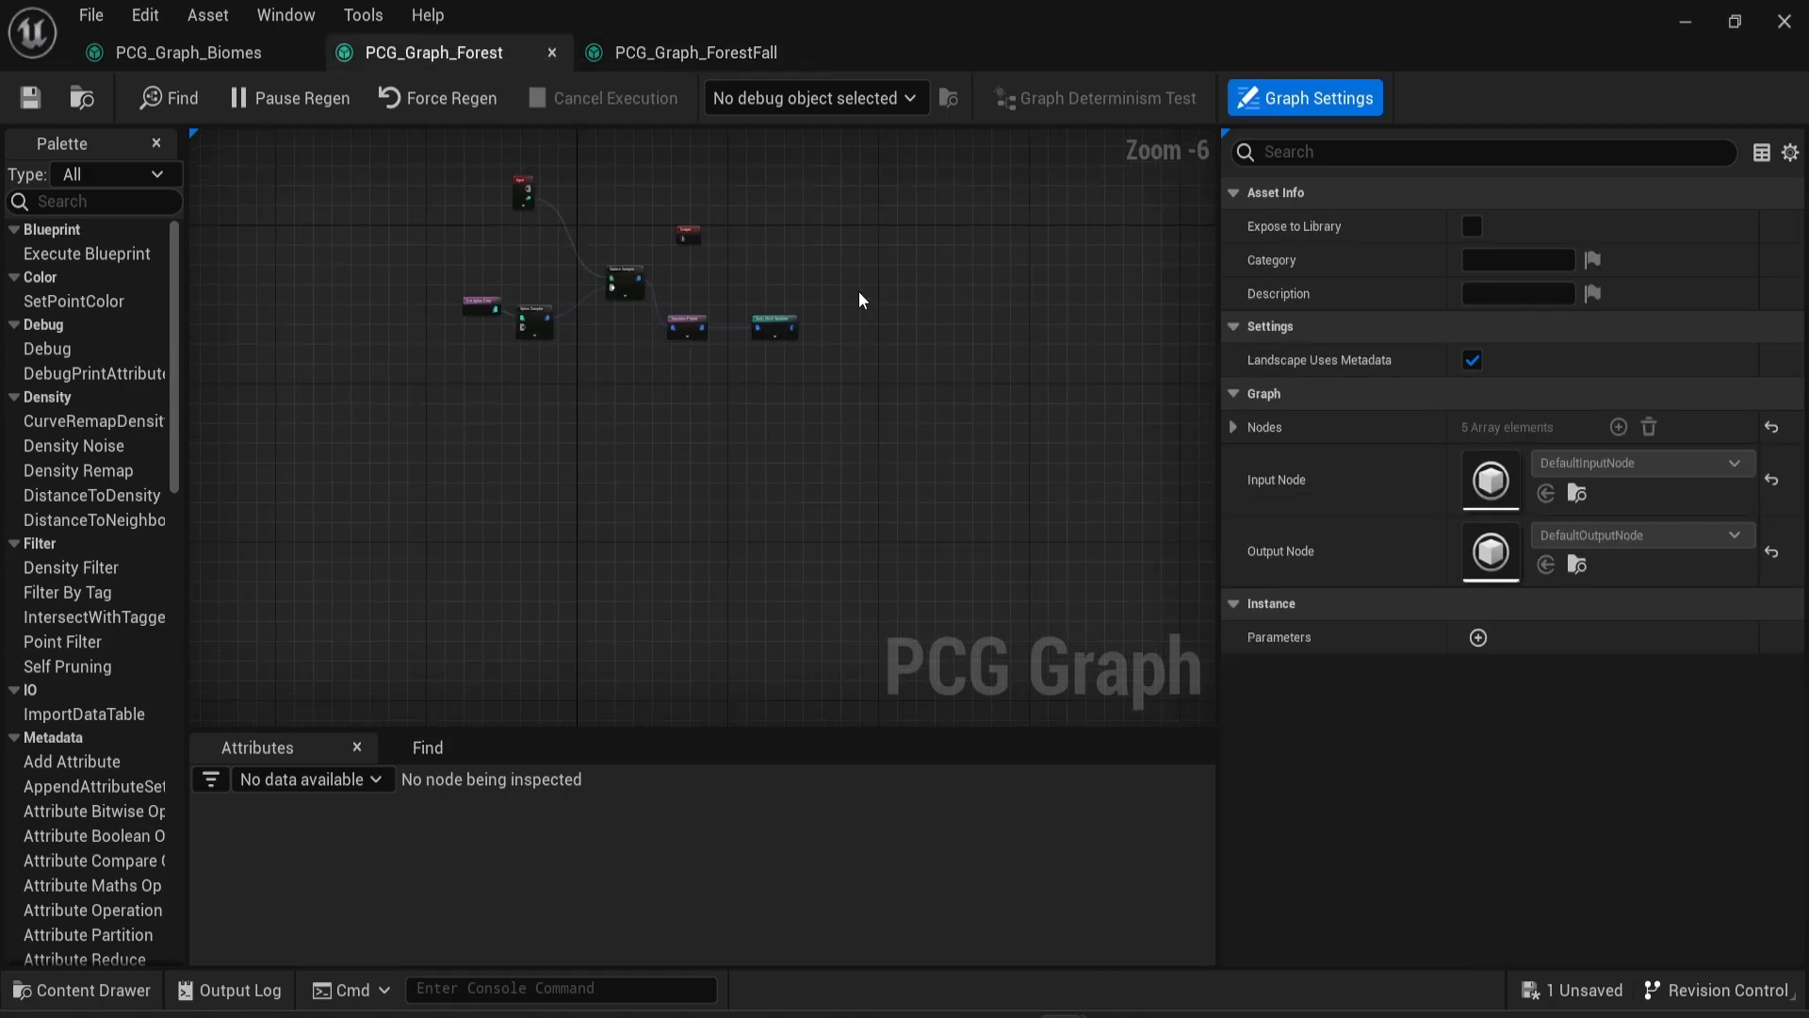
pyautogui.click(999, 609)
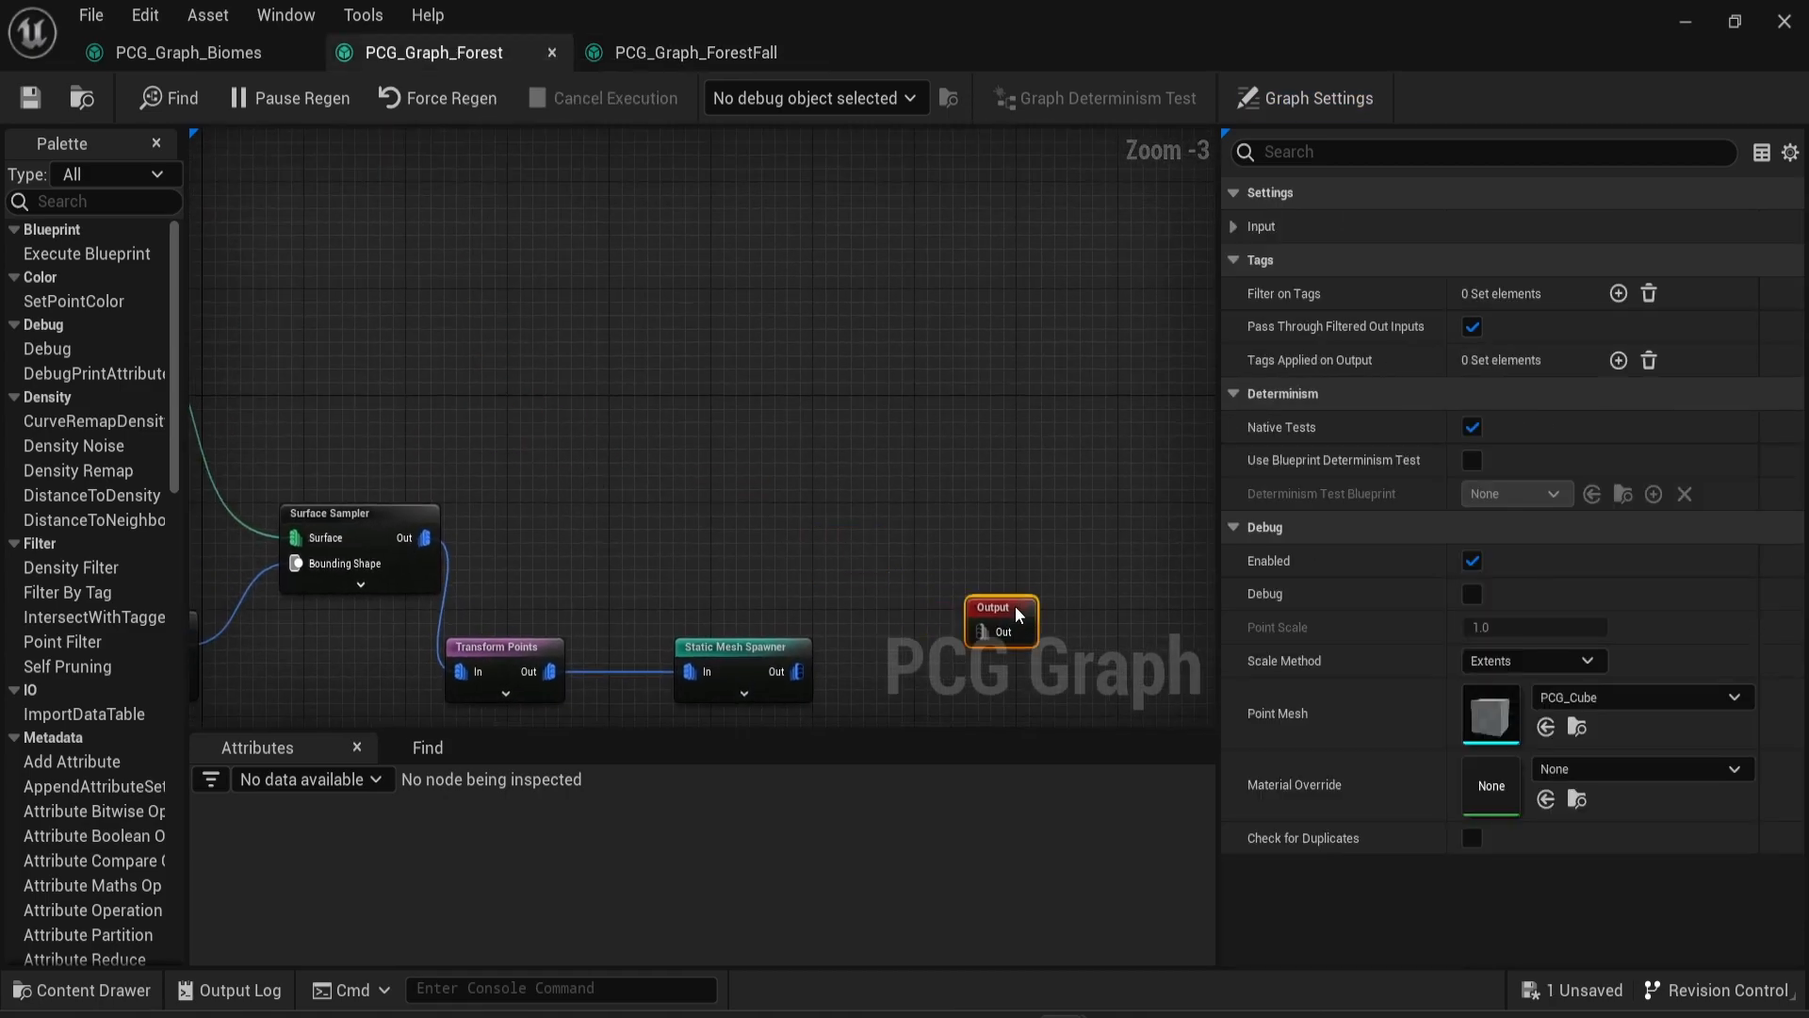
pyautogui.moveTo(799, 671); pyautogui.dragTo(984, 626)
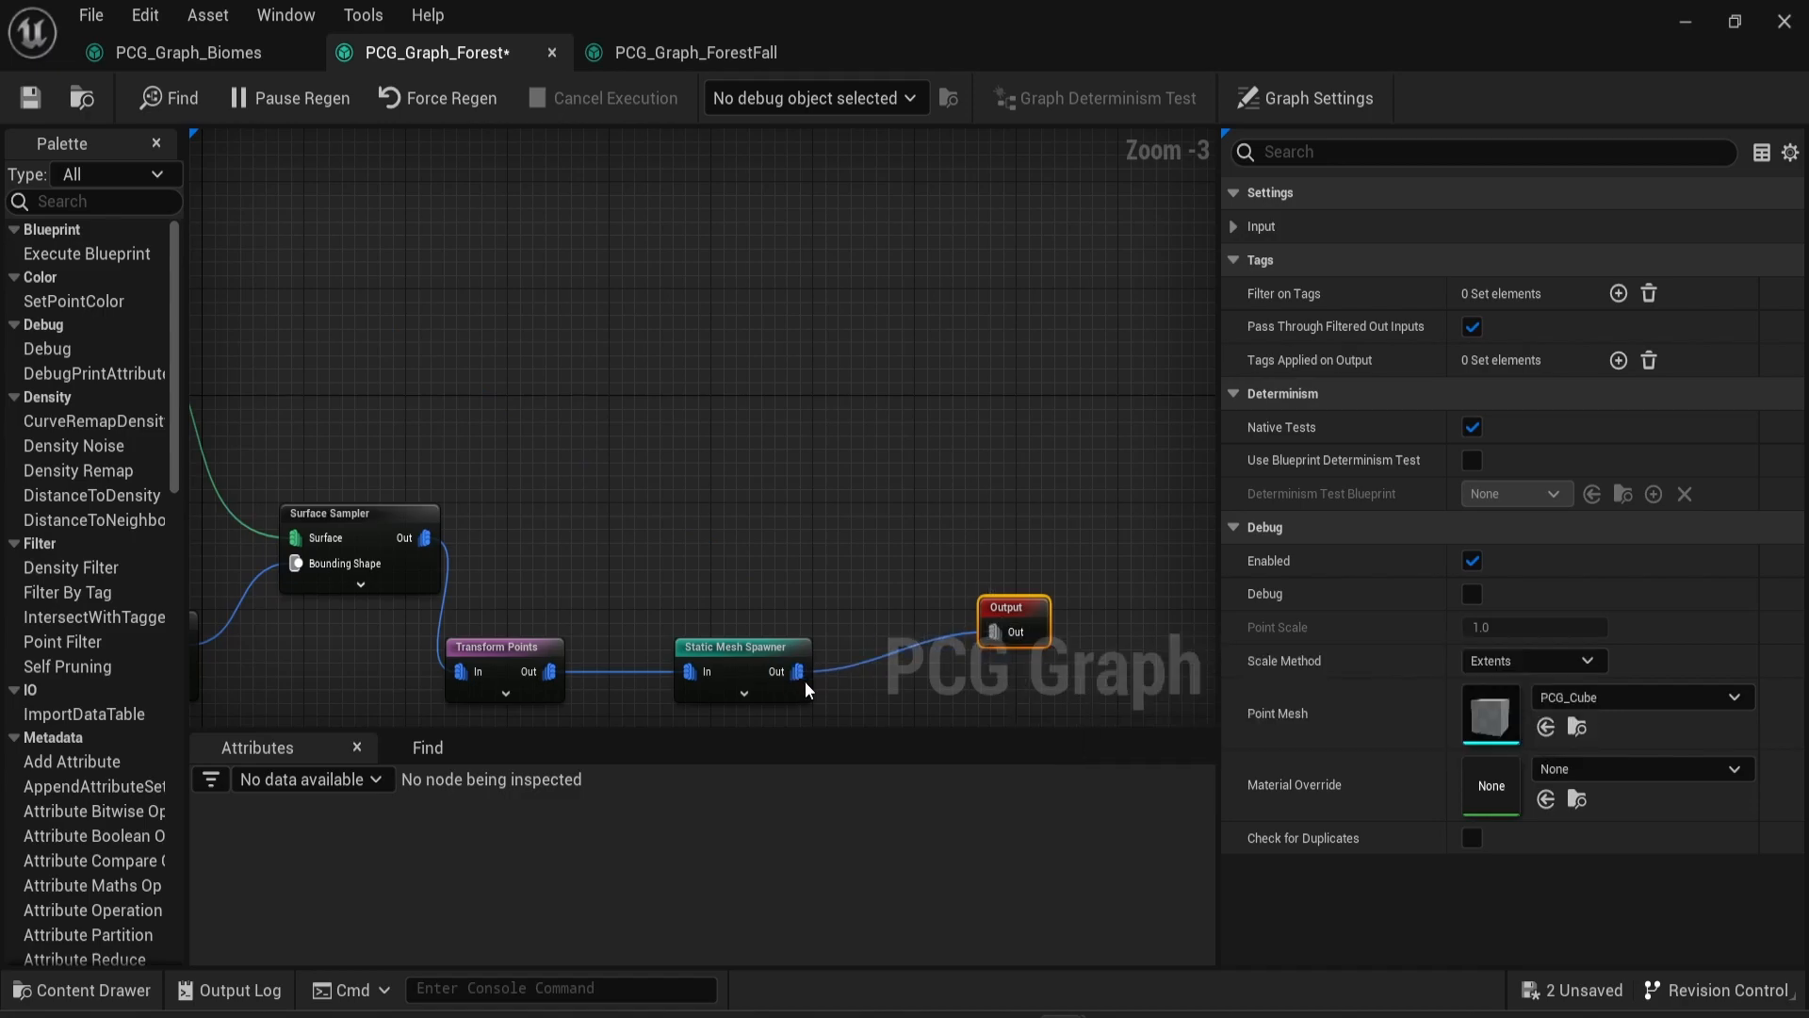
pyautogui.moveTo(809, 680)
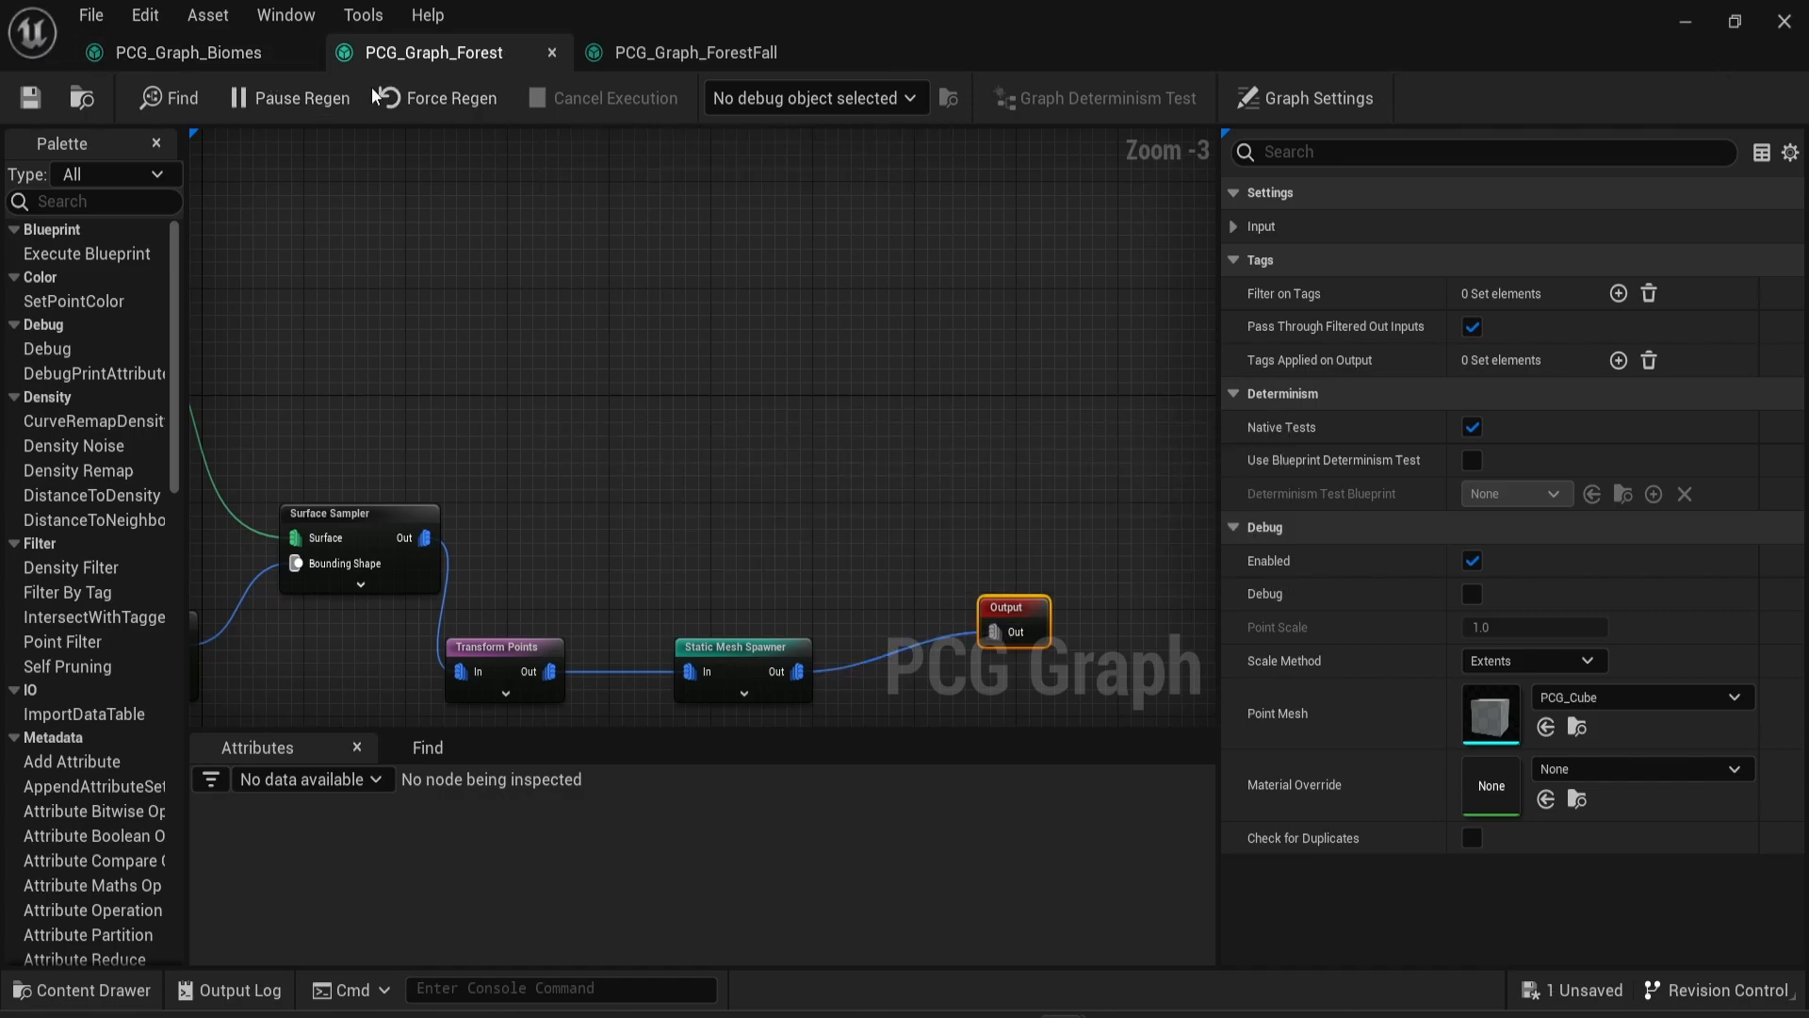
pyautogui.click(185, 52)
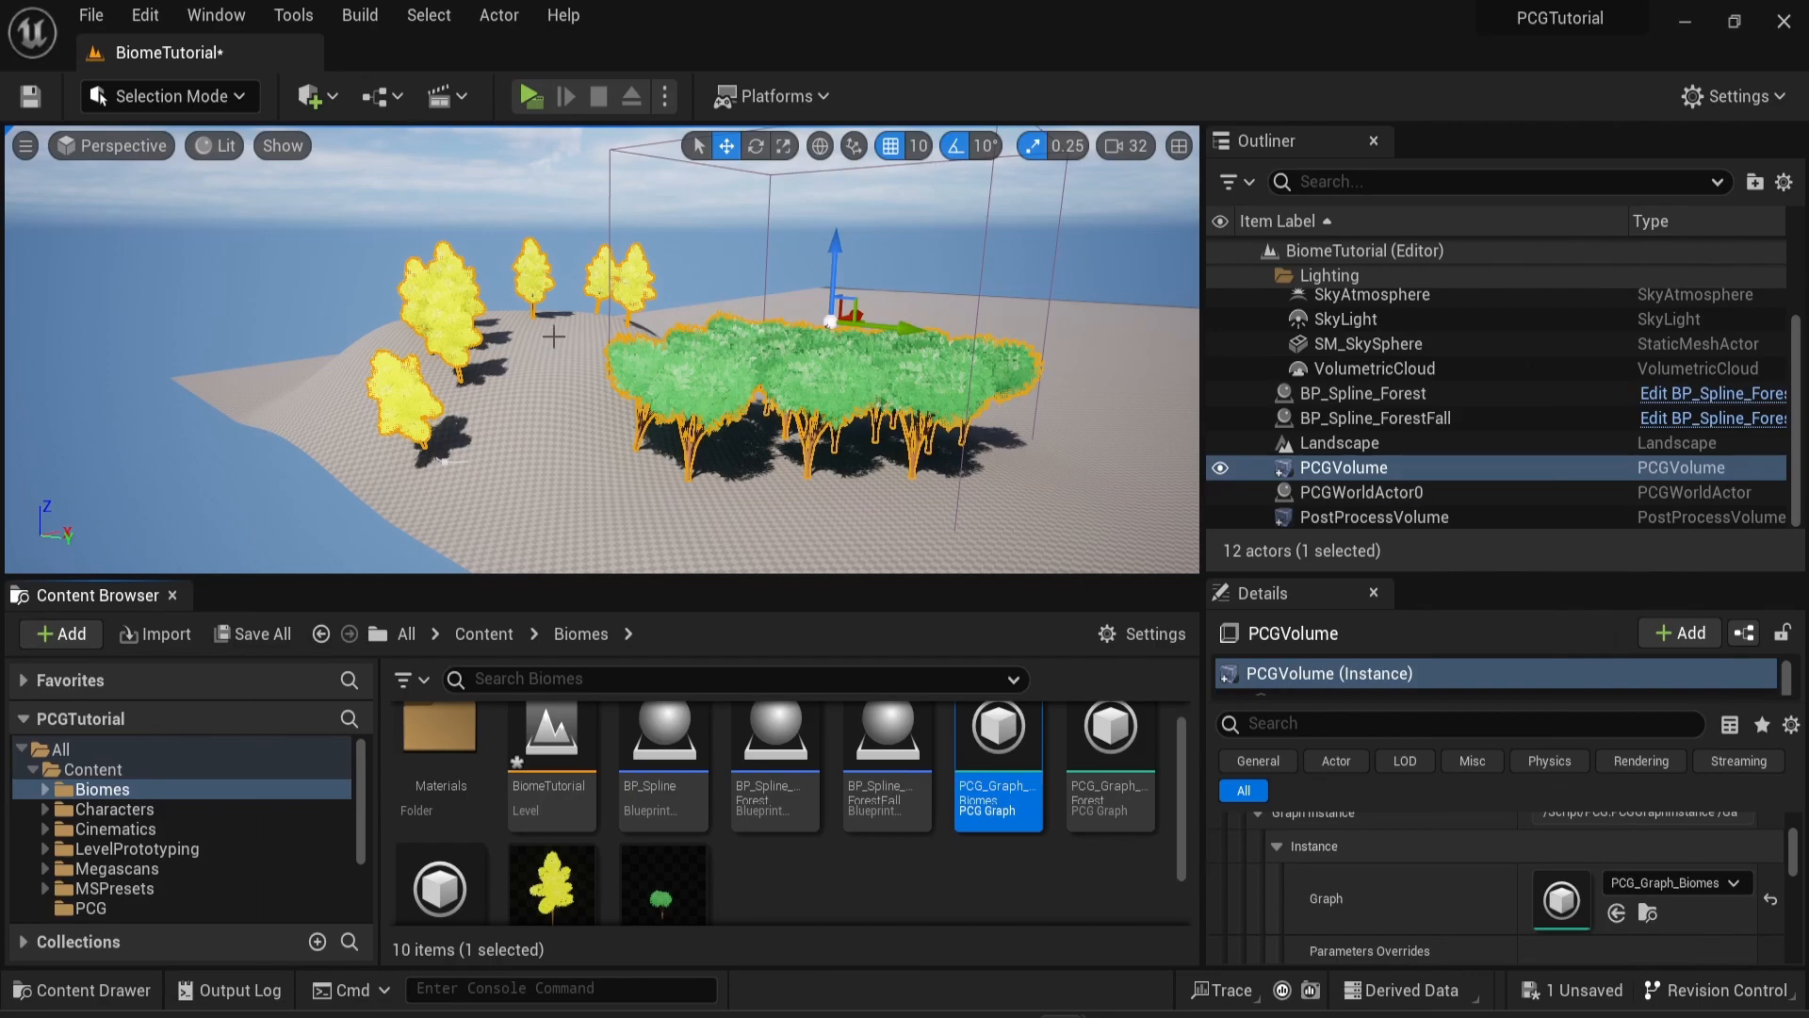
pyautogui.click(1369, 343)
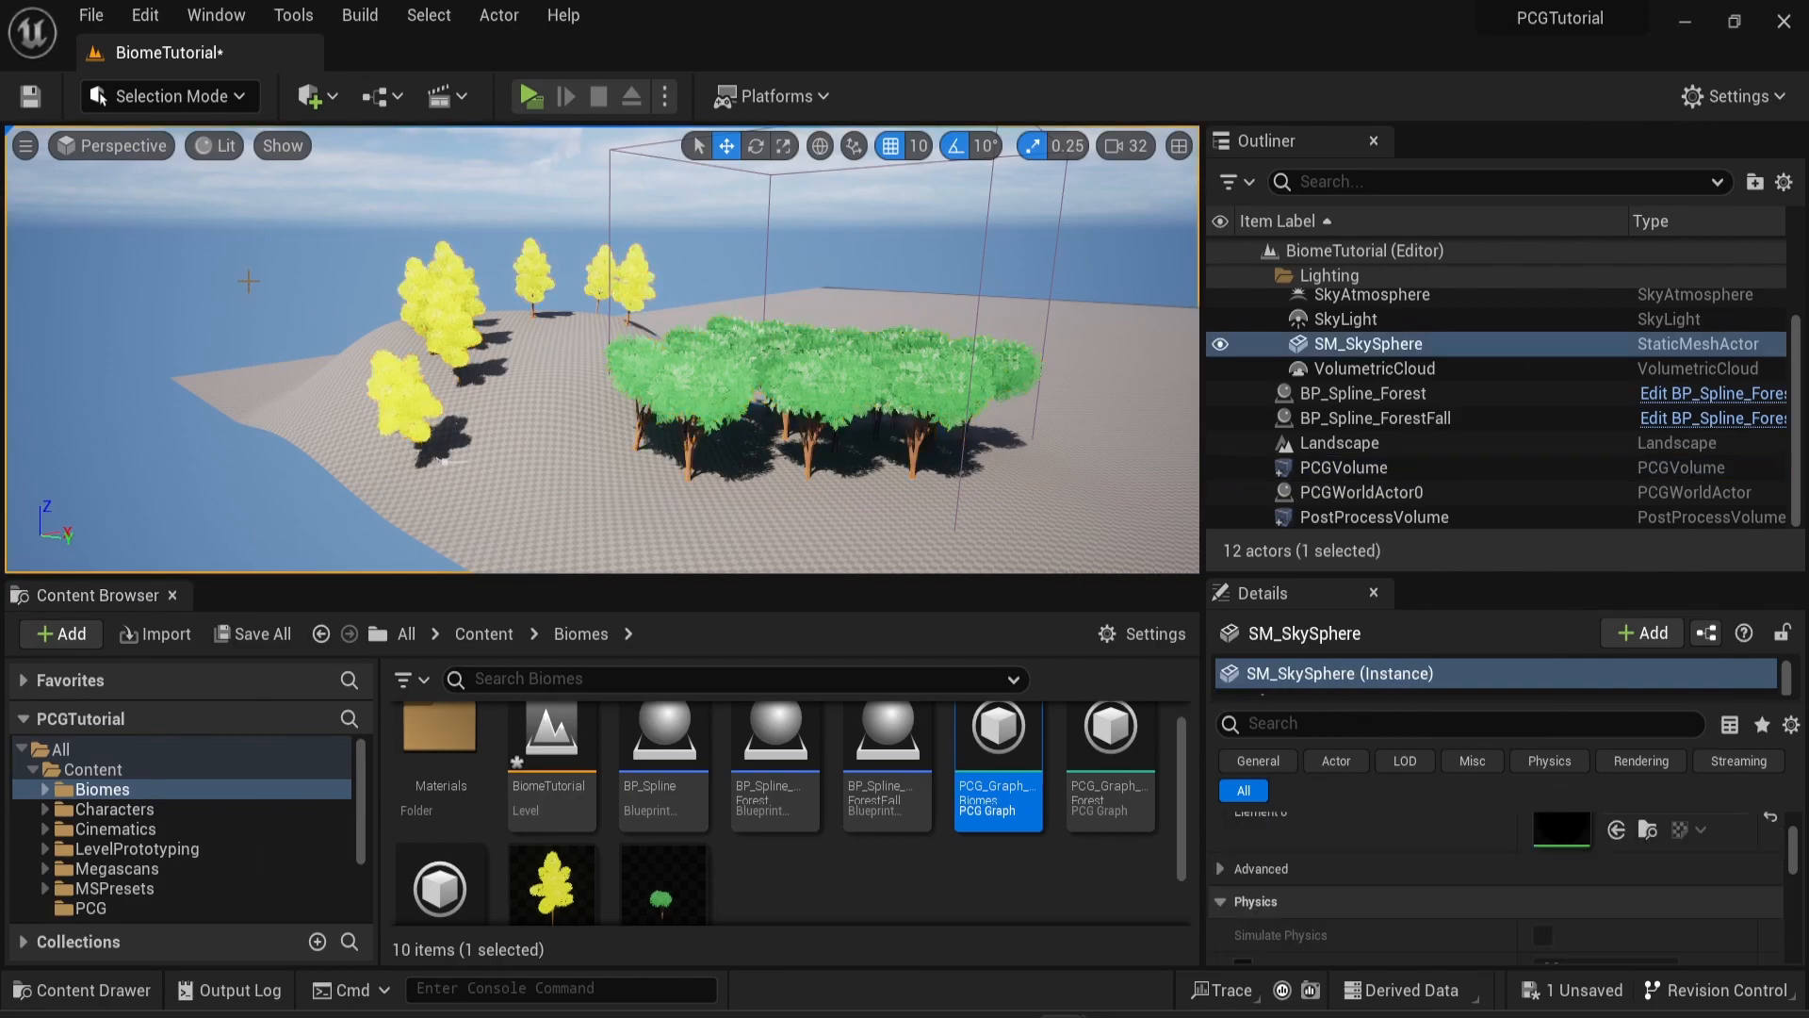